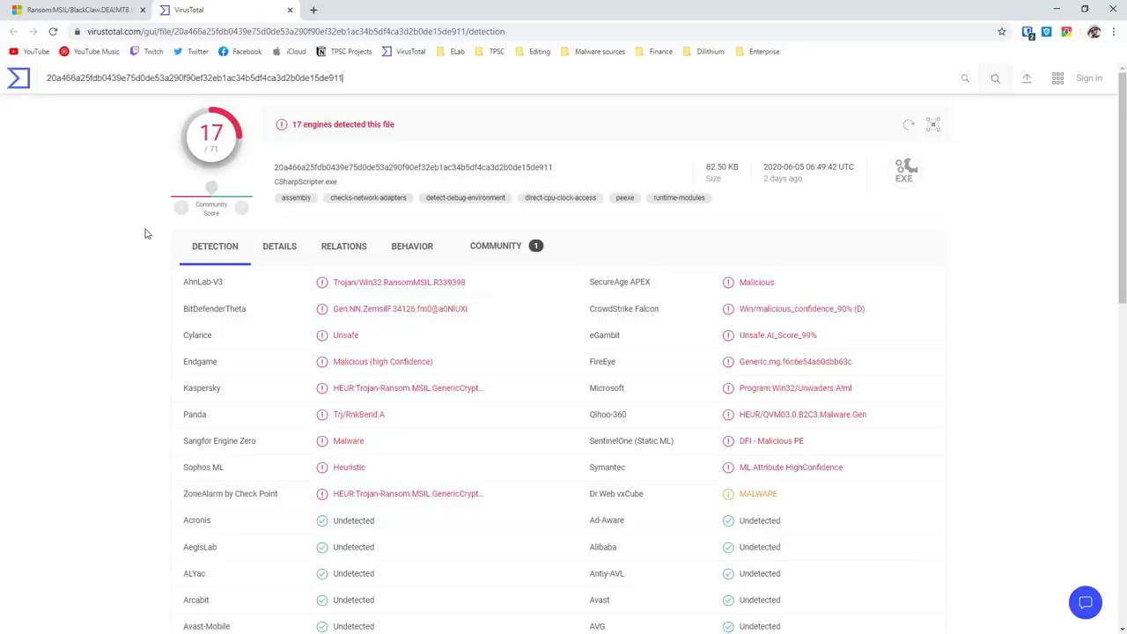
Switch to Microsoft's Ransom:MSIL/BlackClaw.DEA!MTB threat description page.
click(70, 10)
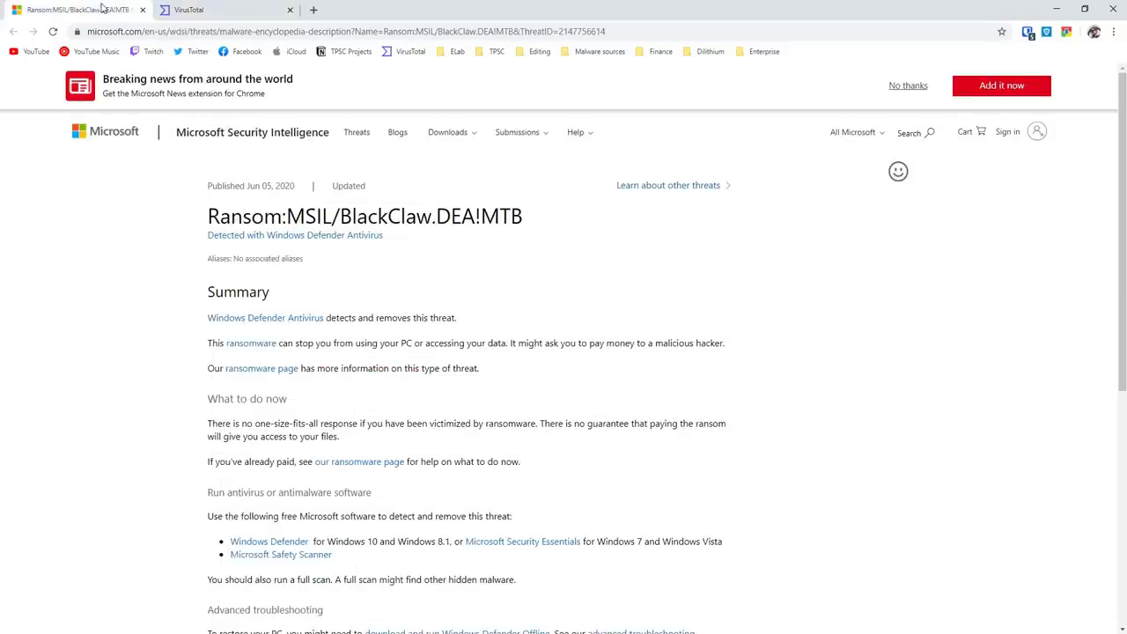
mouse_move(271, 197)
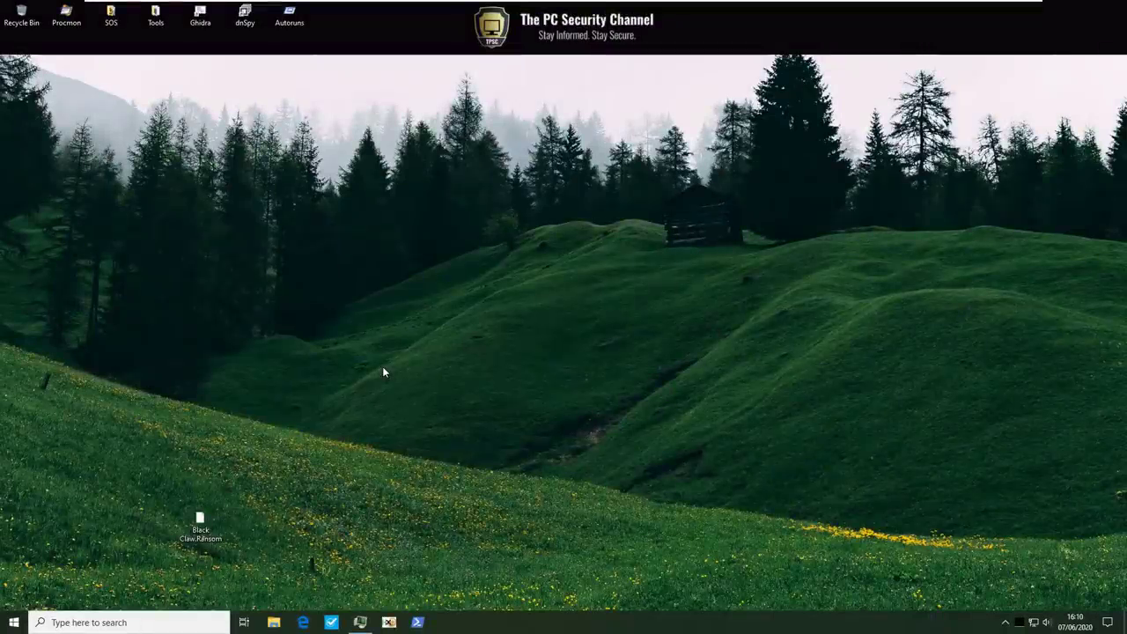
click(200, 527)
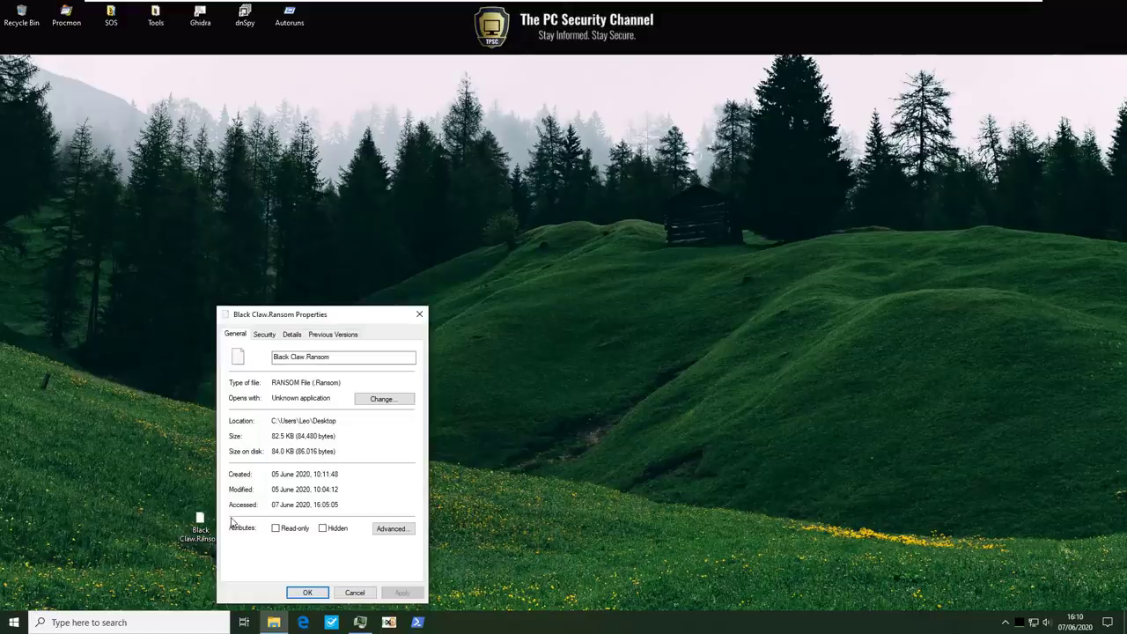
click(264, 334)
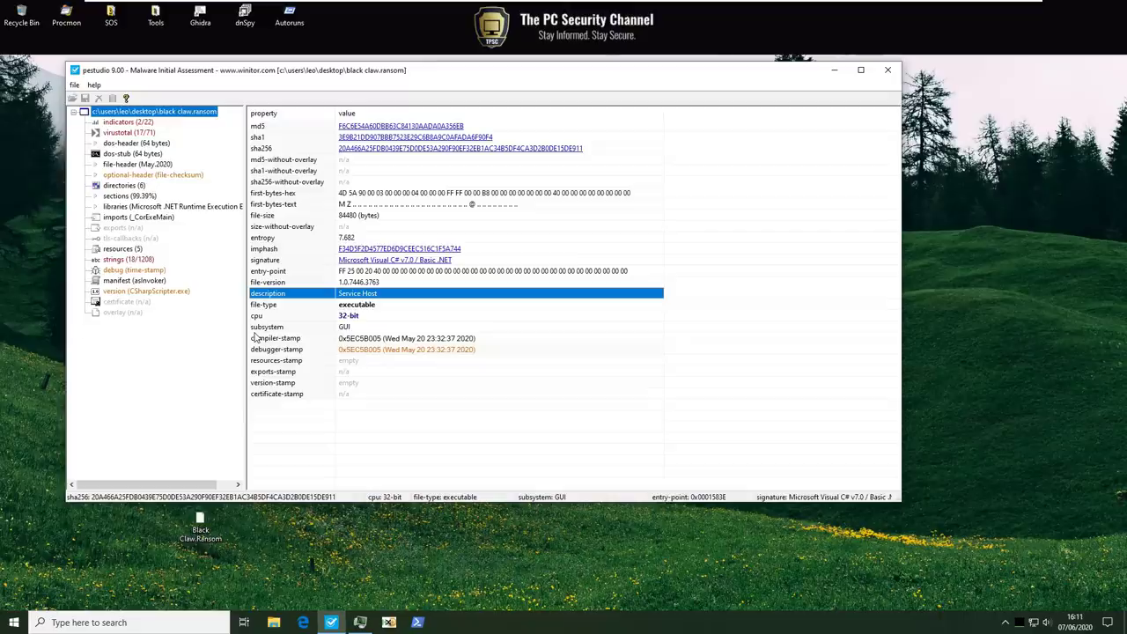
Select the strings section of the Black Claw.Ransom overview (18 of 1208 flagged).
click(123, 258)
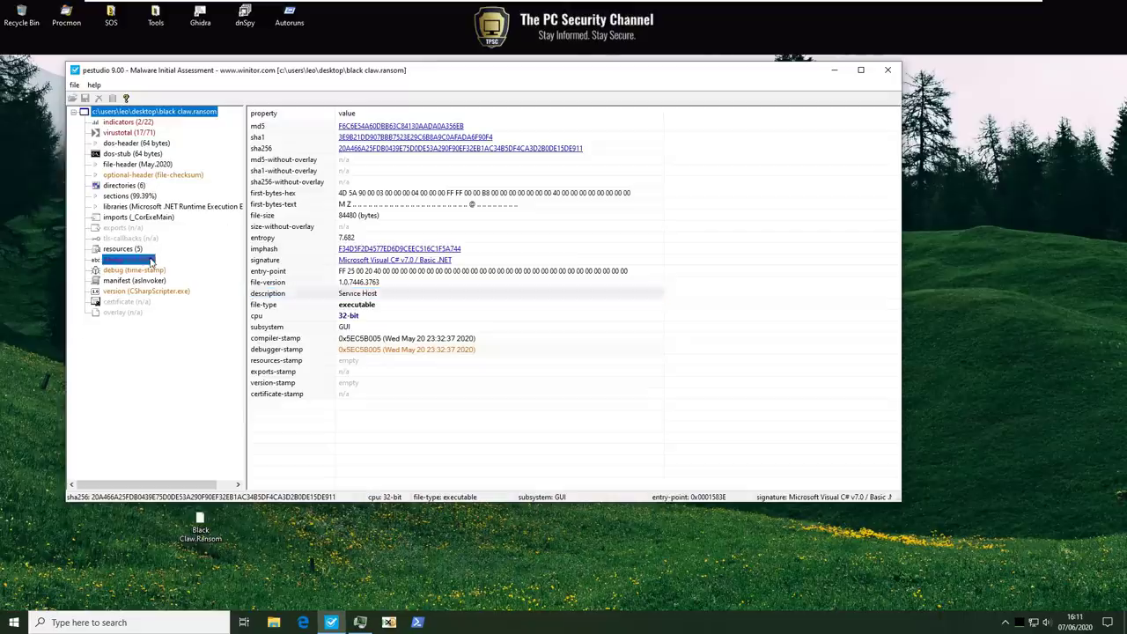
Show the 1208 extracted strings and scroll through the flagged entries.
click(115, 258)
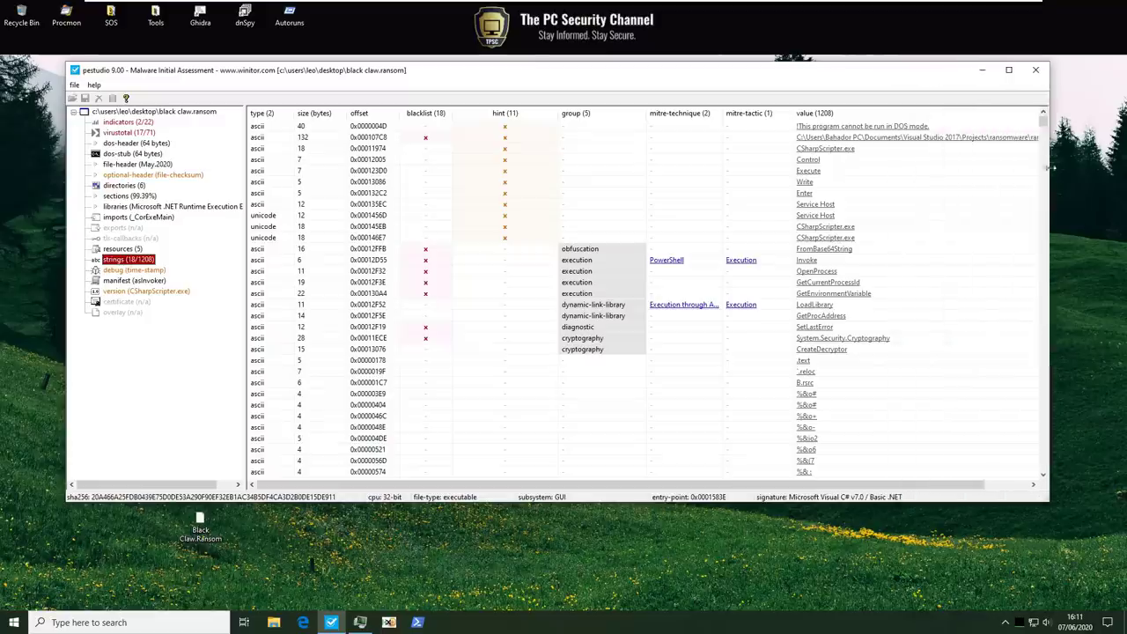
mouse_move(826, 141)
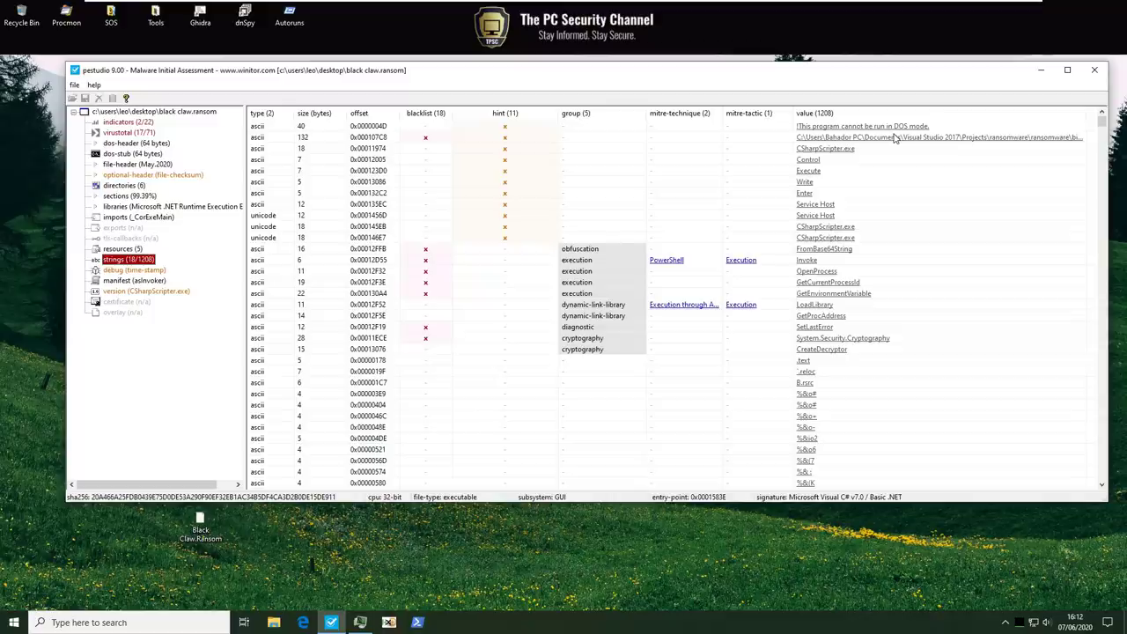
mouse_move(820, 315)
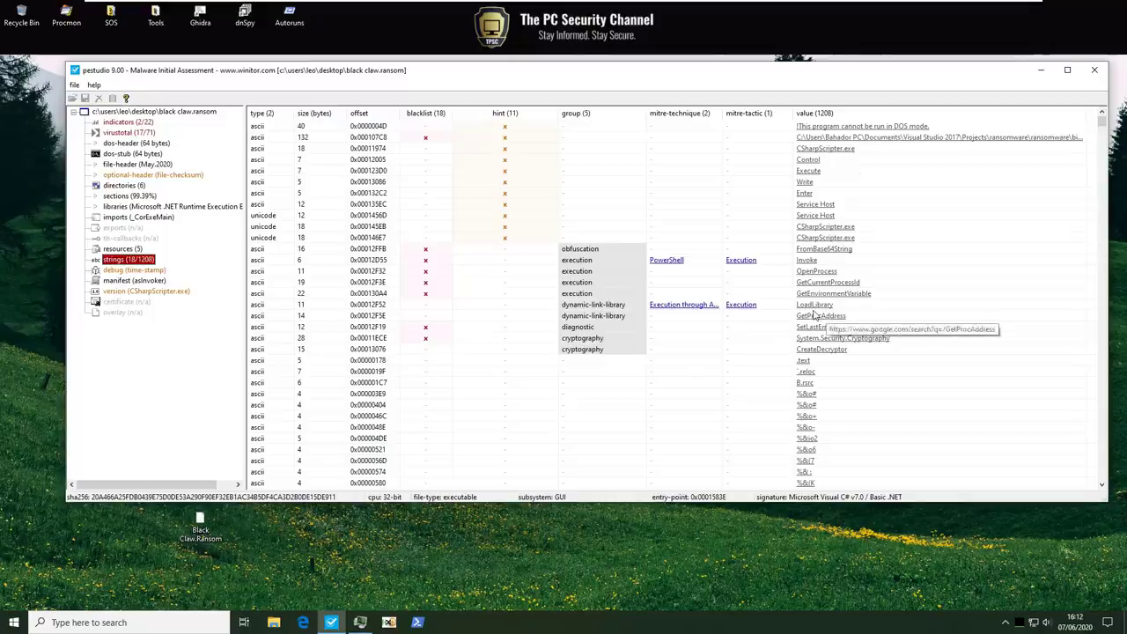
scroll(down, 3)
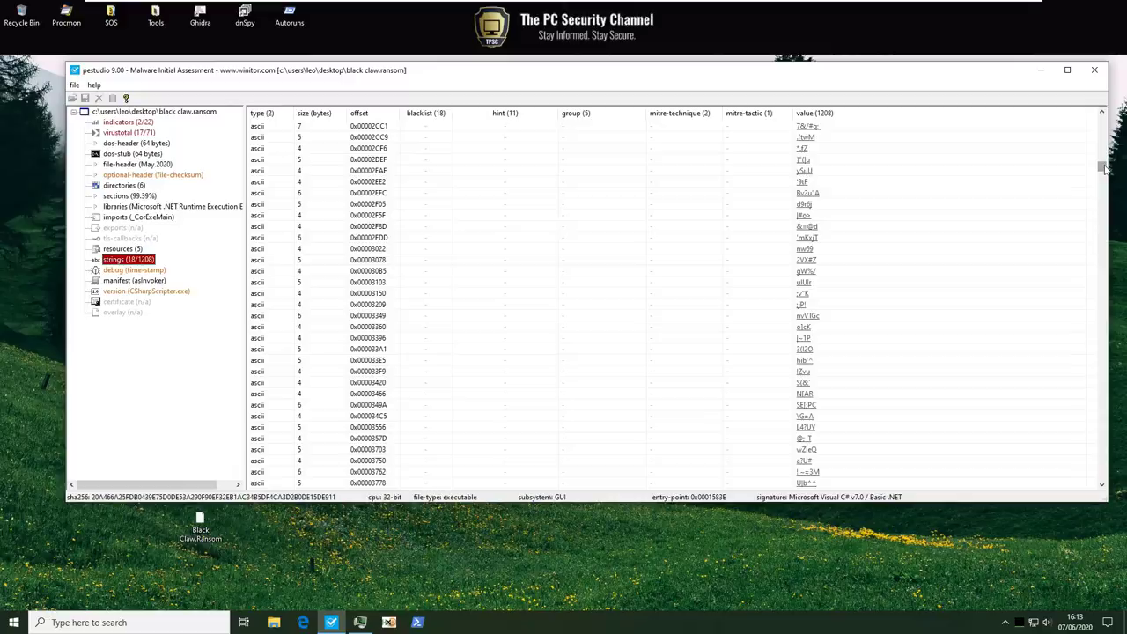
scroll(down, 3)
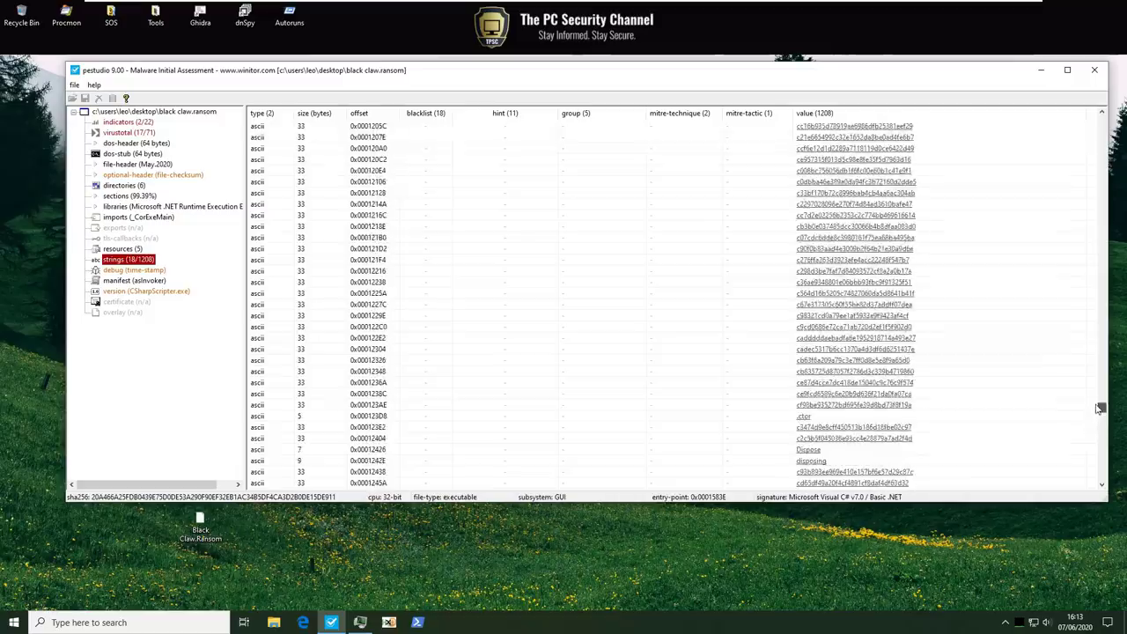
scroll(up, 3)
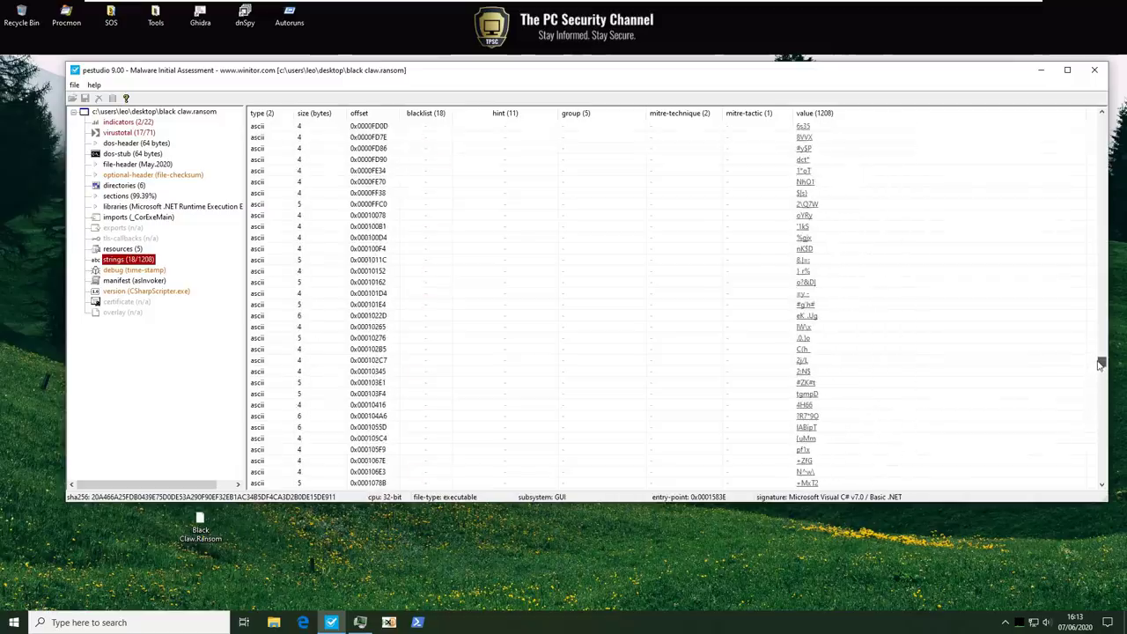
scroll(down, 3)
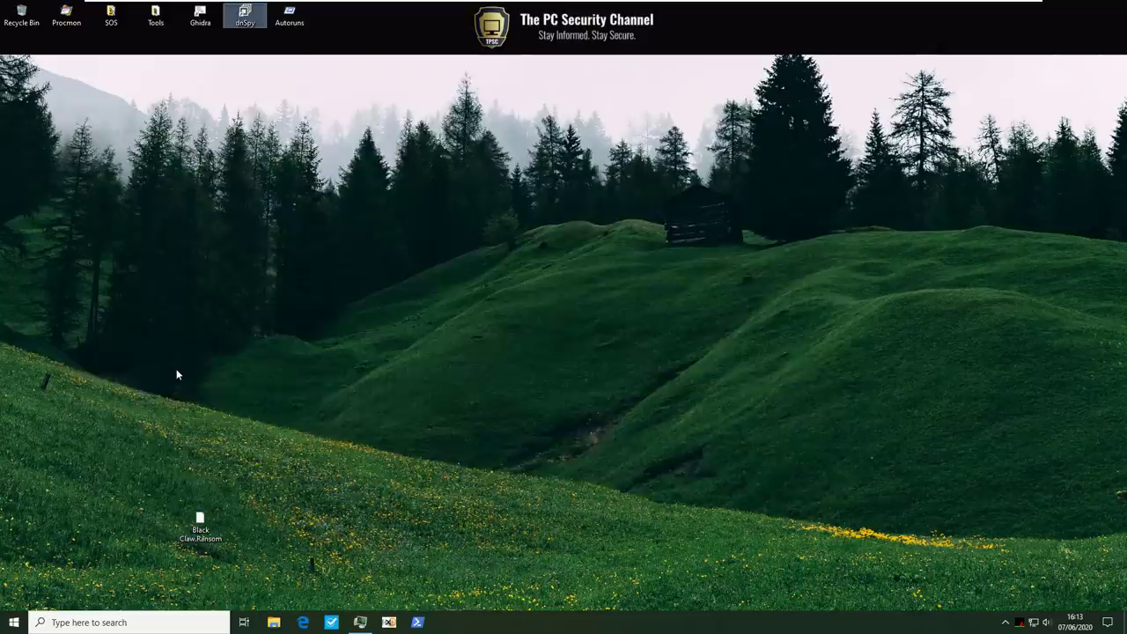
Launch dnSpy and expand CSharpScripter down to the FormMain class members.
click(244, 16)
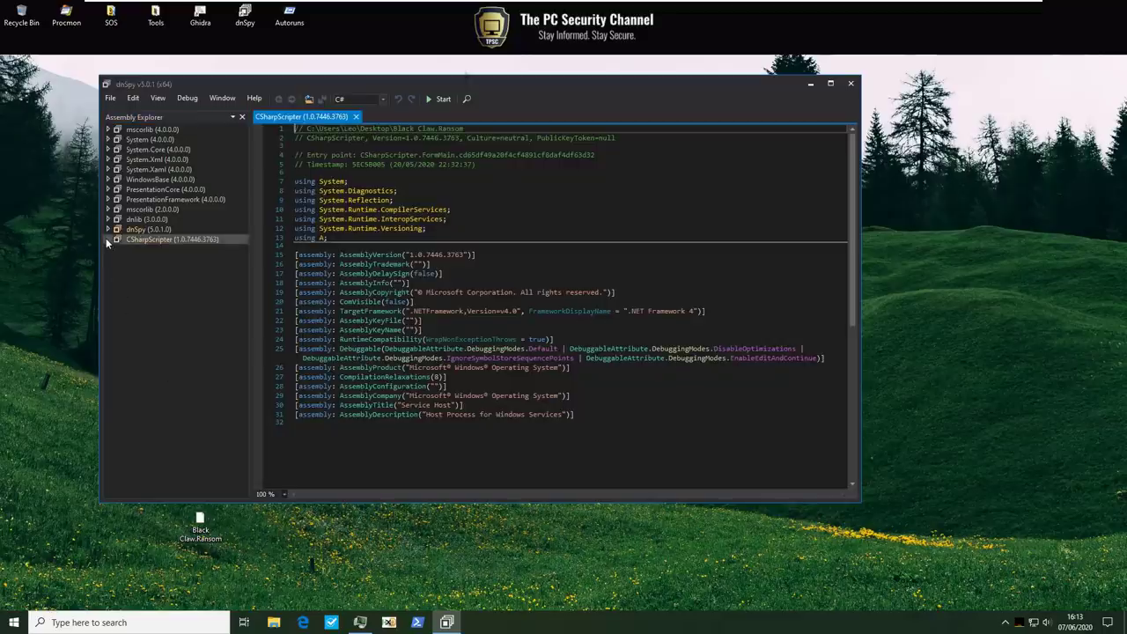
click(107, 239)
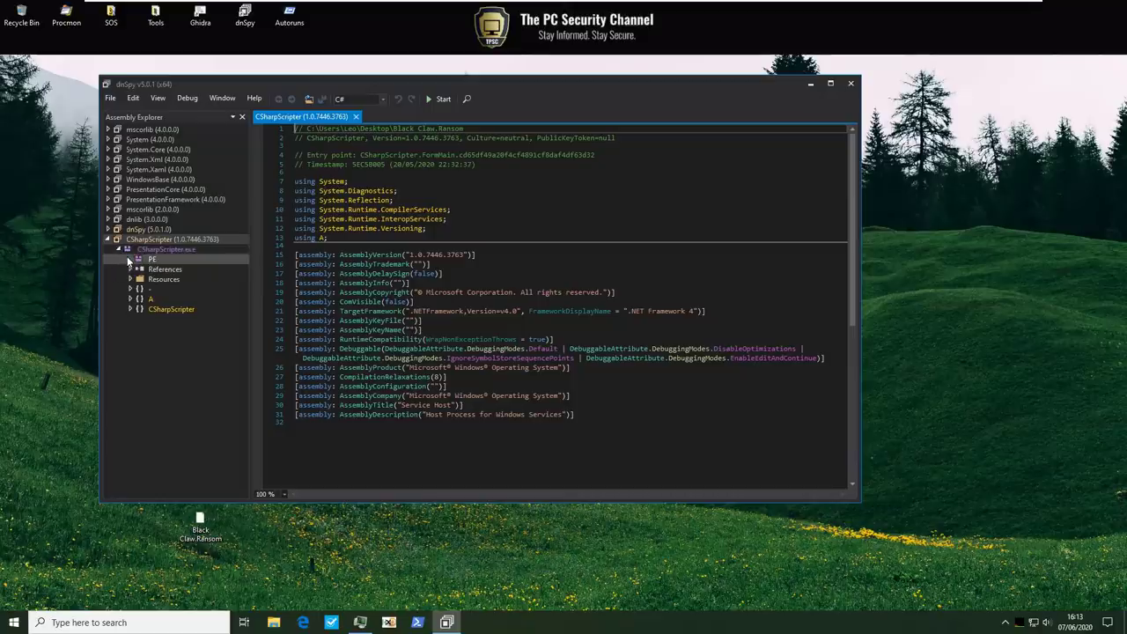
click(129, 289)
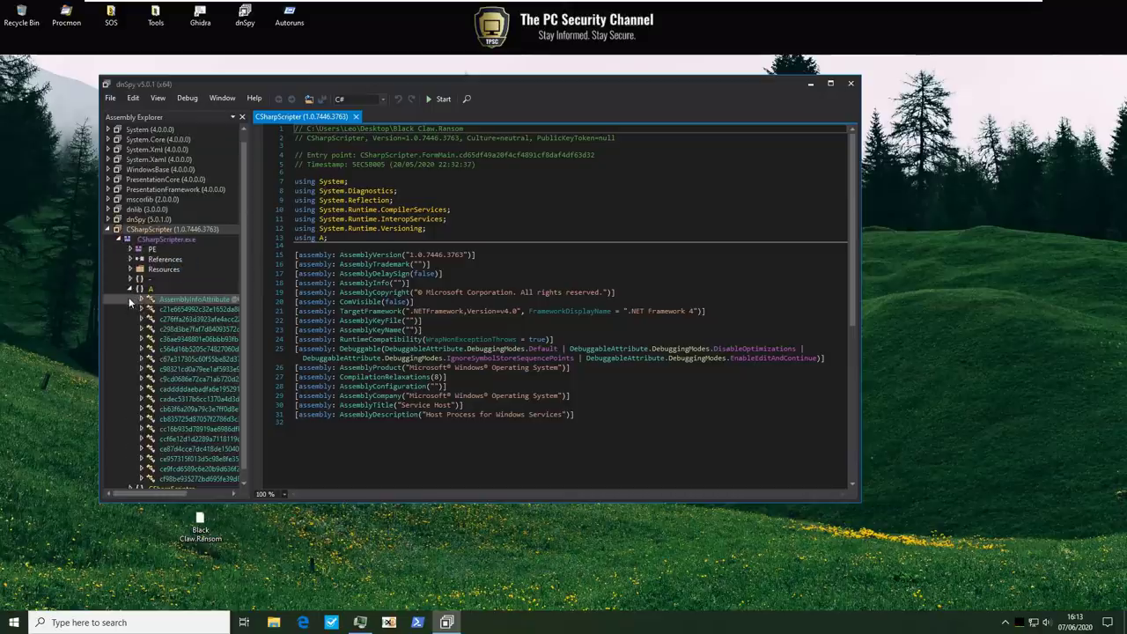
click(131, 290)
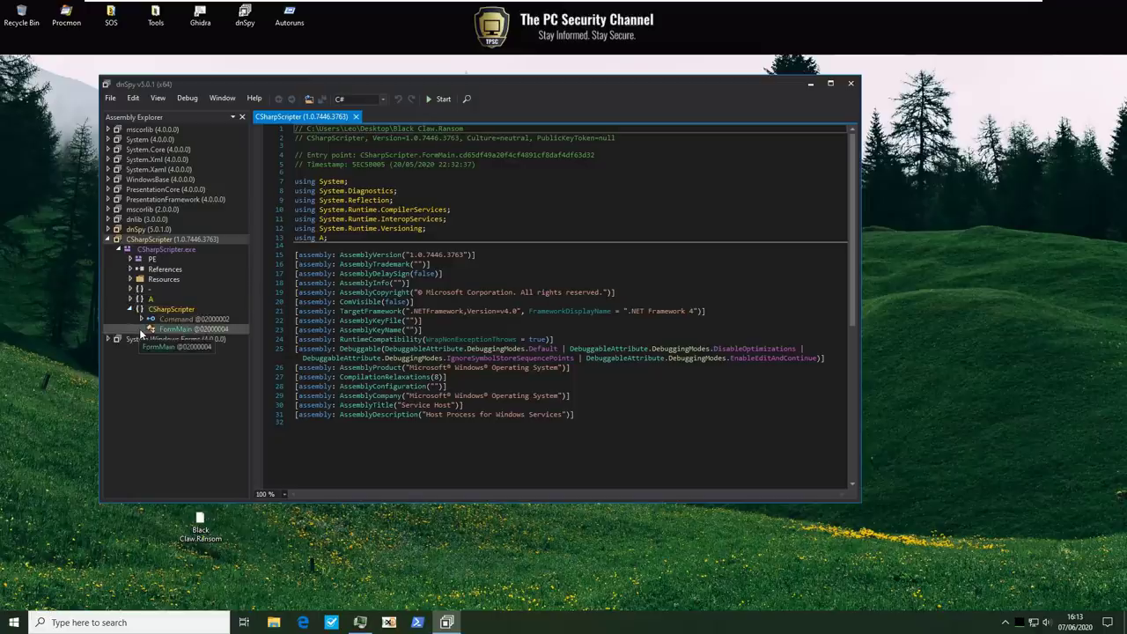
click(150, 329)
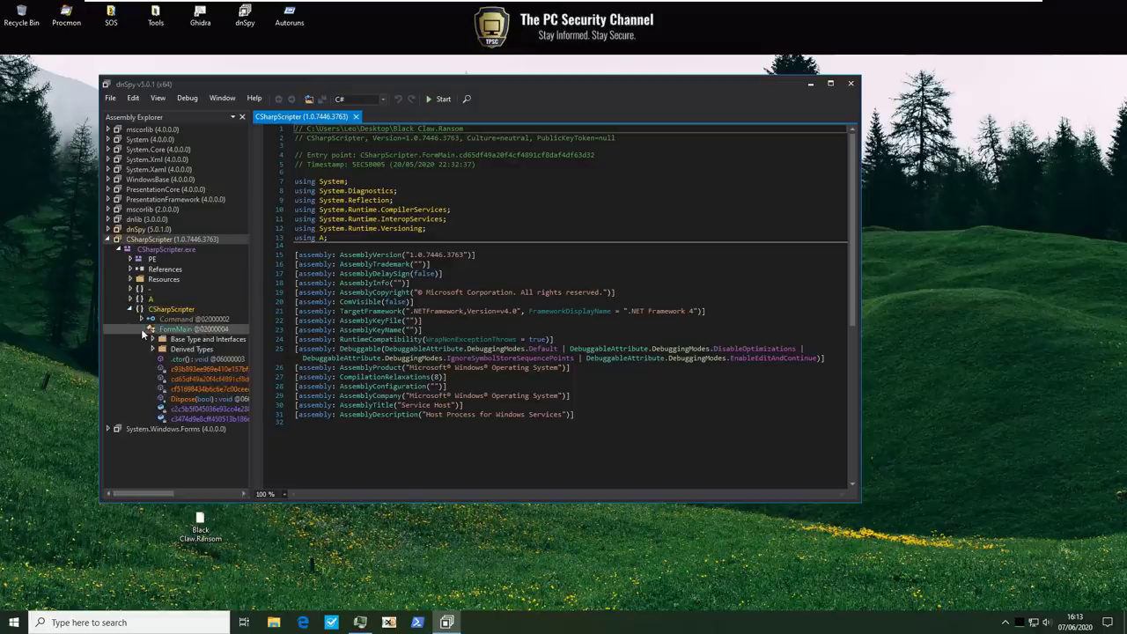
double_click(175, 328)
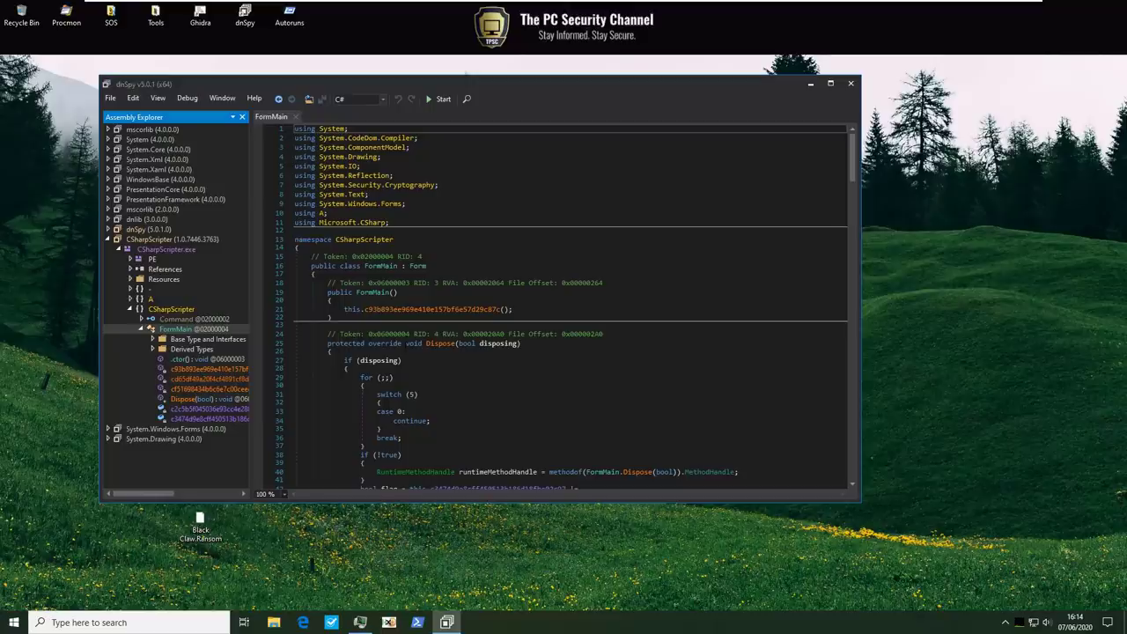
scroll(down, 3)
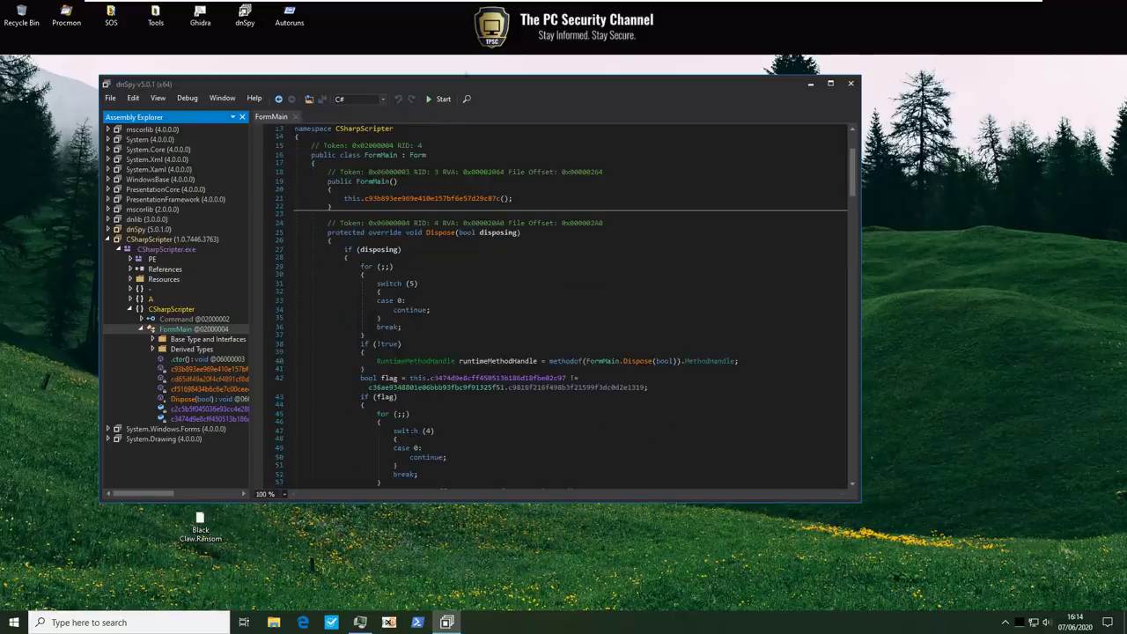
scroll(down, 3)
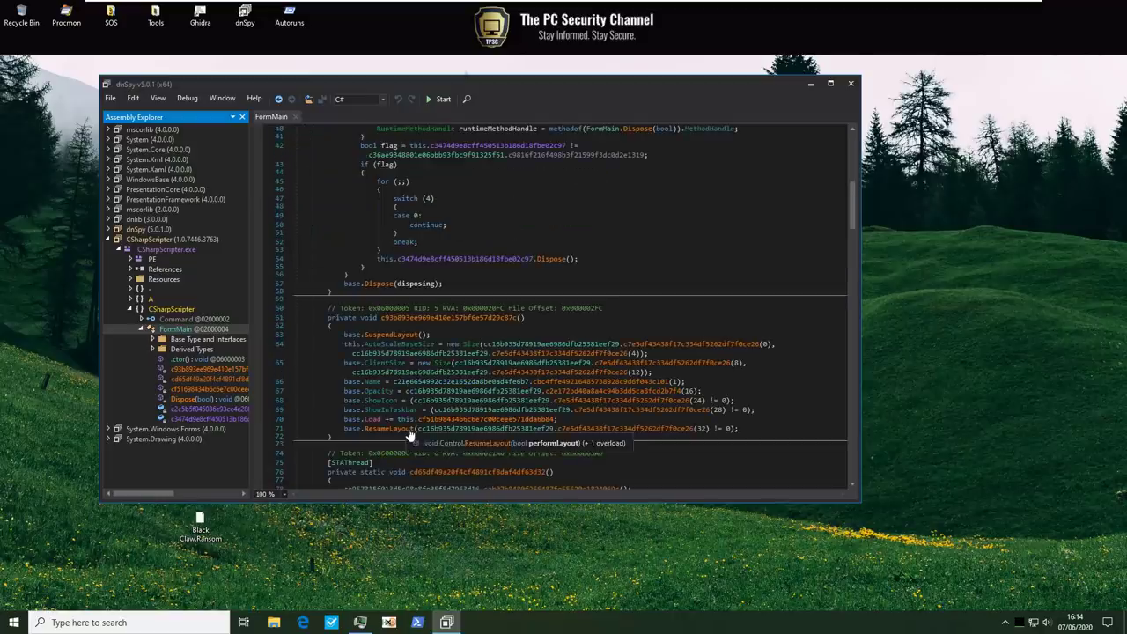
scroll(down, 3)
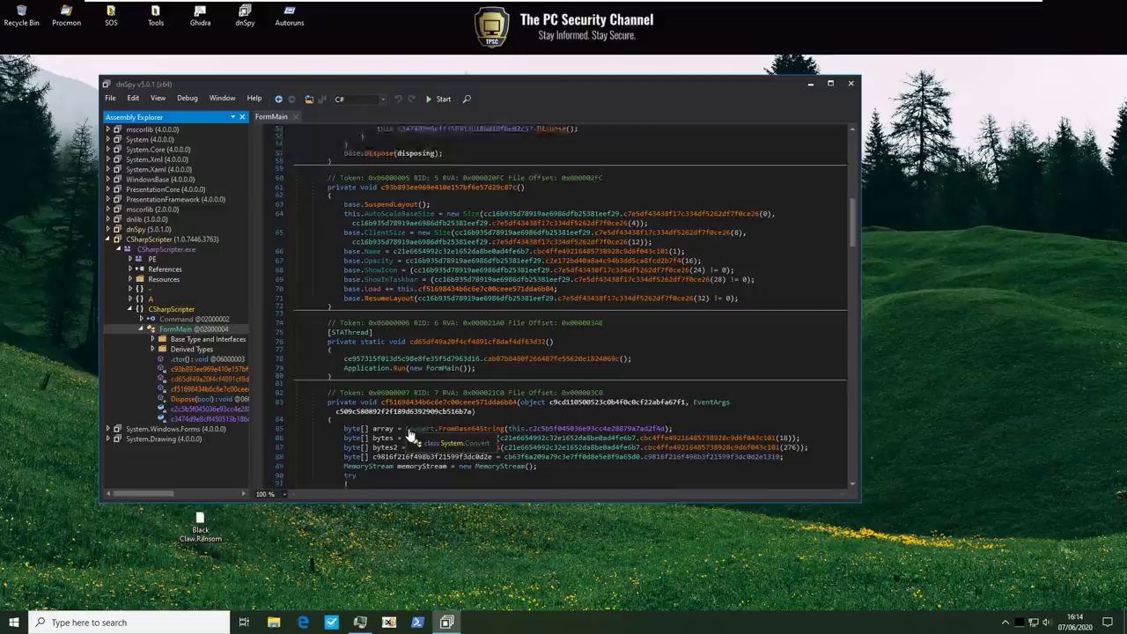
scroll(down, 3)
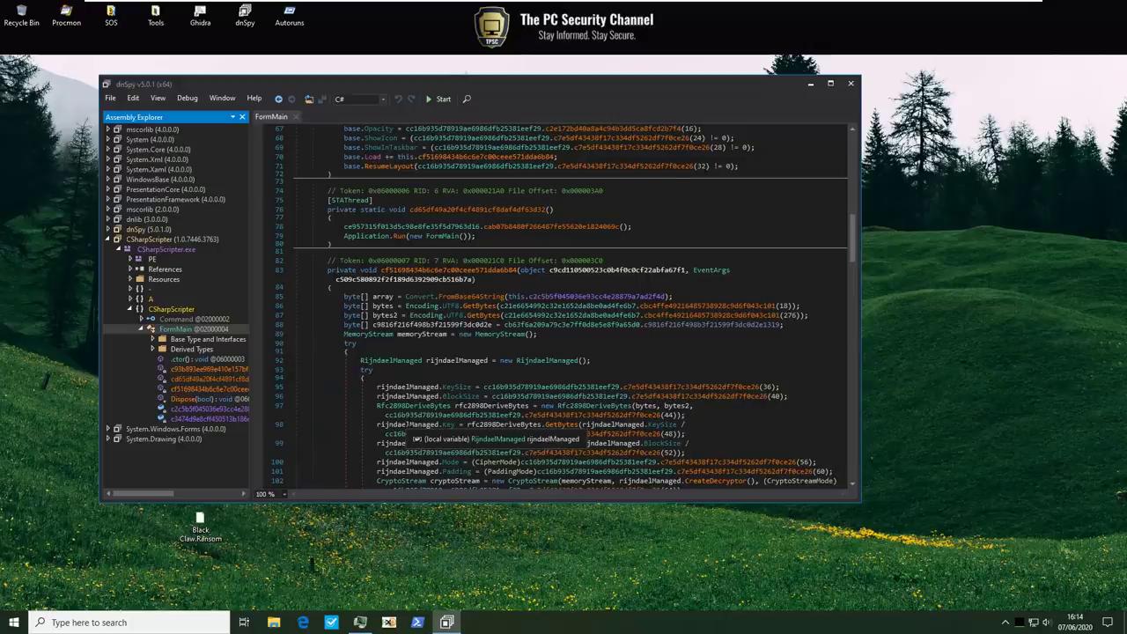
scroll(down, 3)
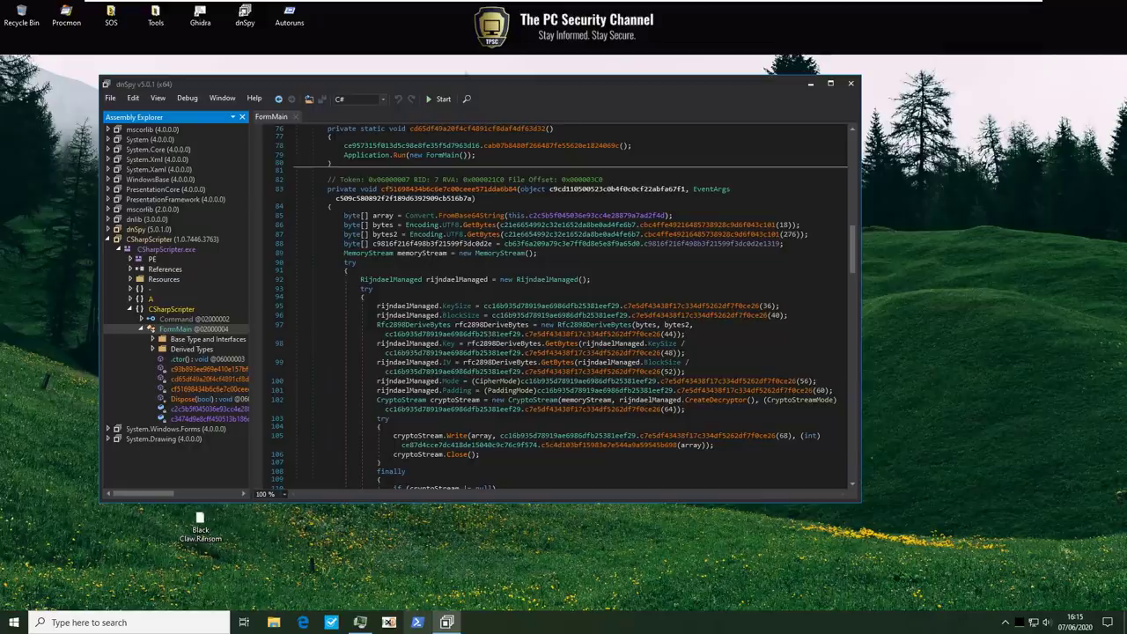
scroll(down, 3)
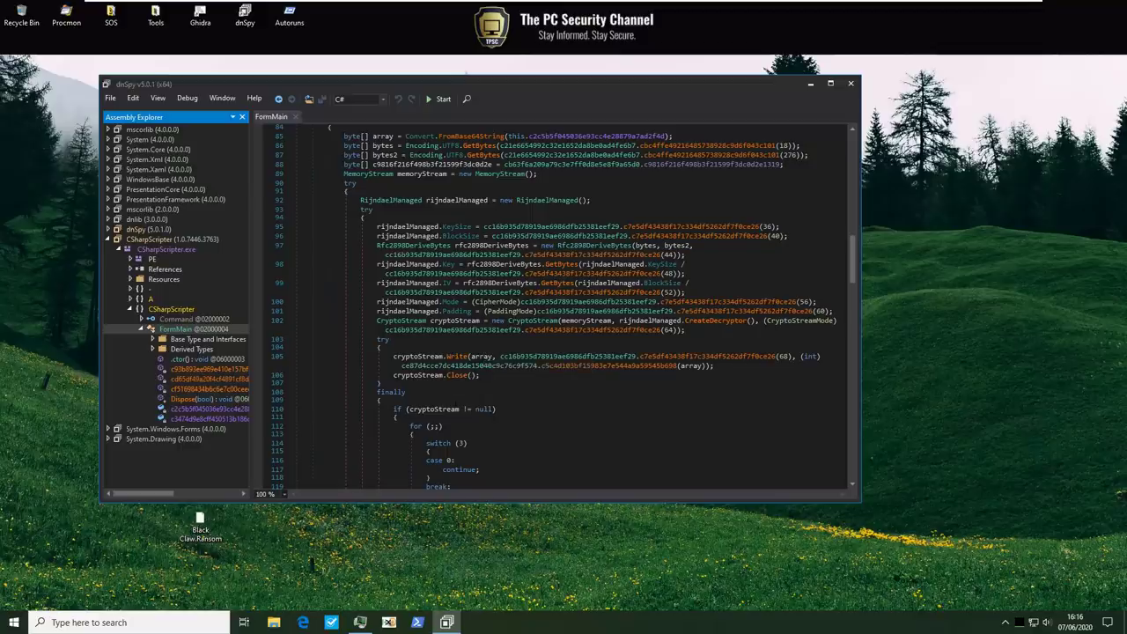
scroll(down, 3)
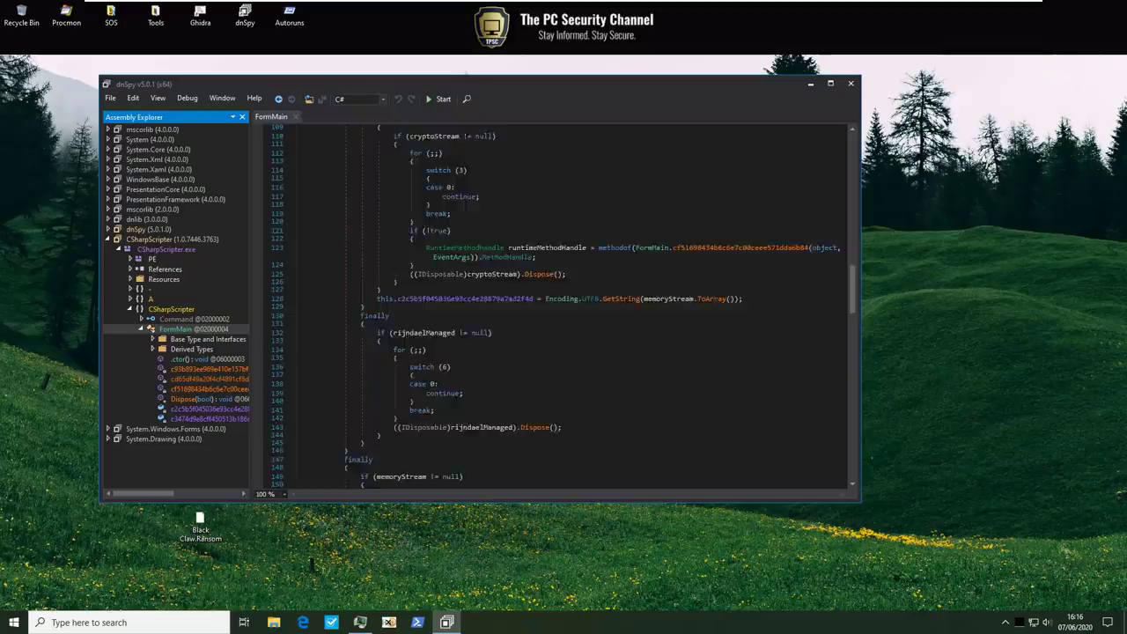
scroll(down, 3)
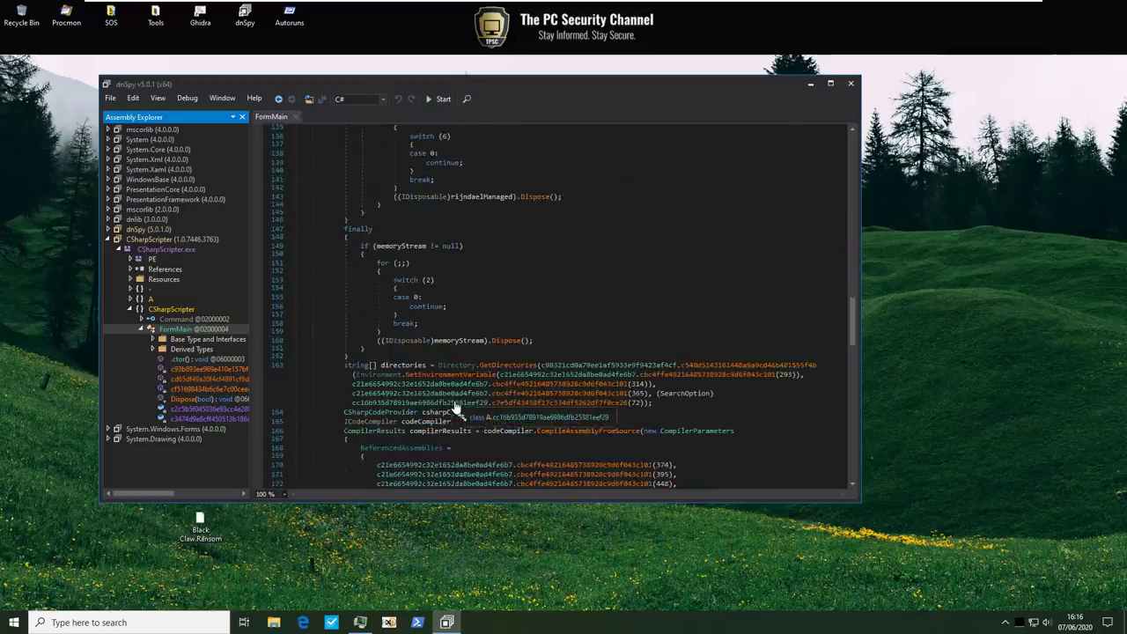
scroll(down, 3)
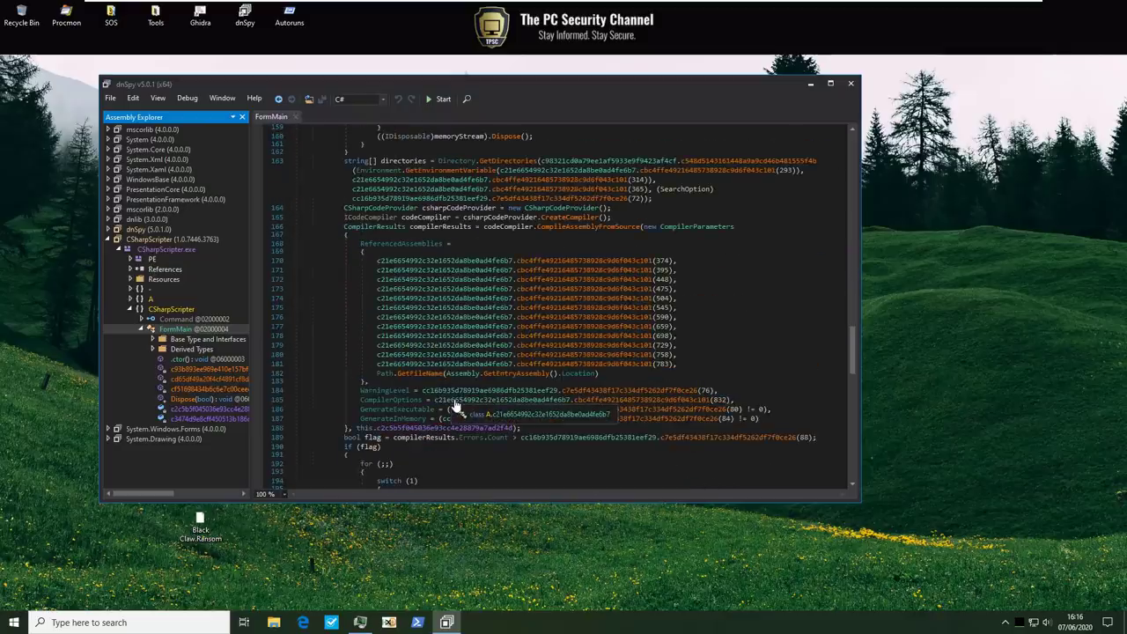
Confirm renaming the sample to Black Claw.exe despite the extension warning.
scroll(down, 3)
text(exe)
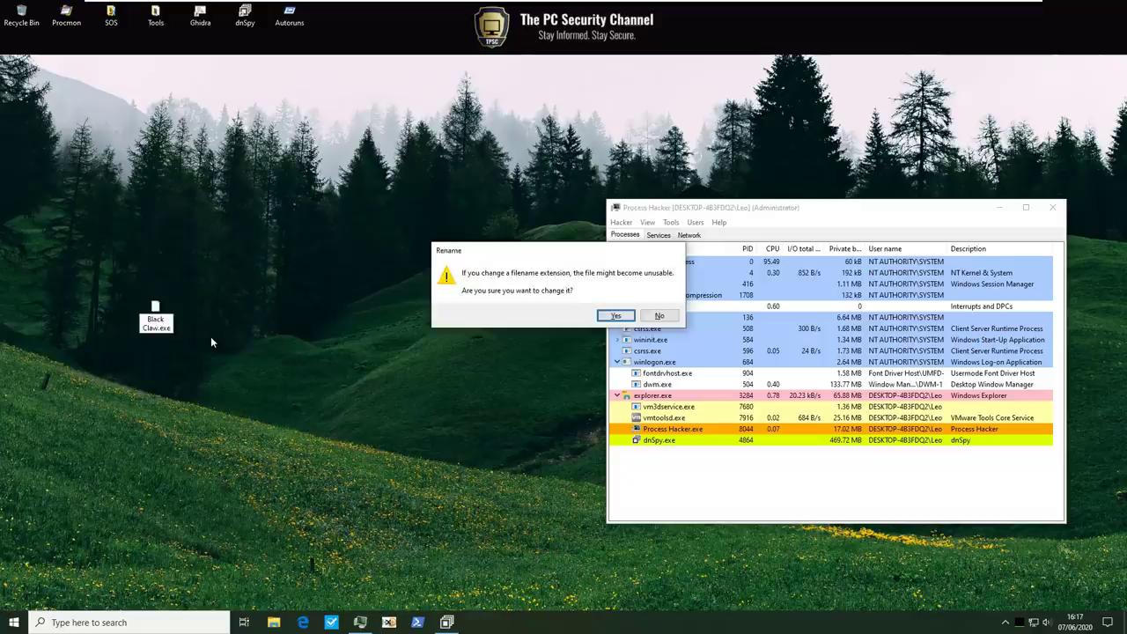
click(615, 315)
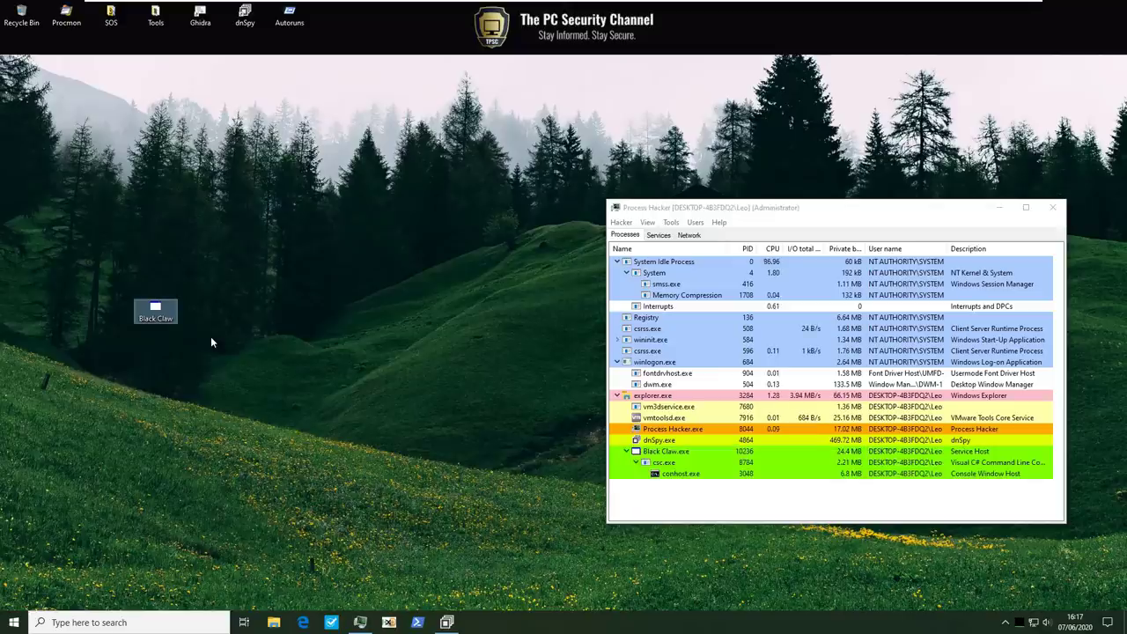
click(627, 450)
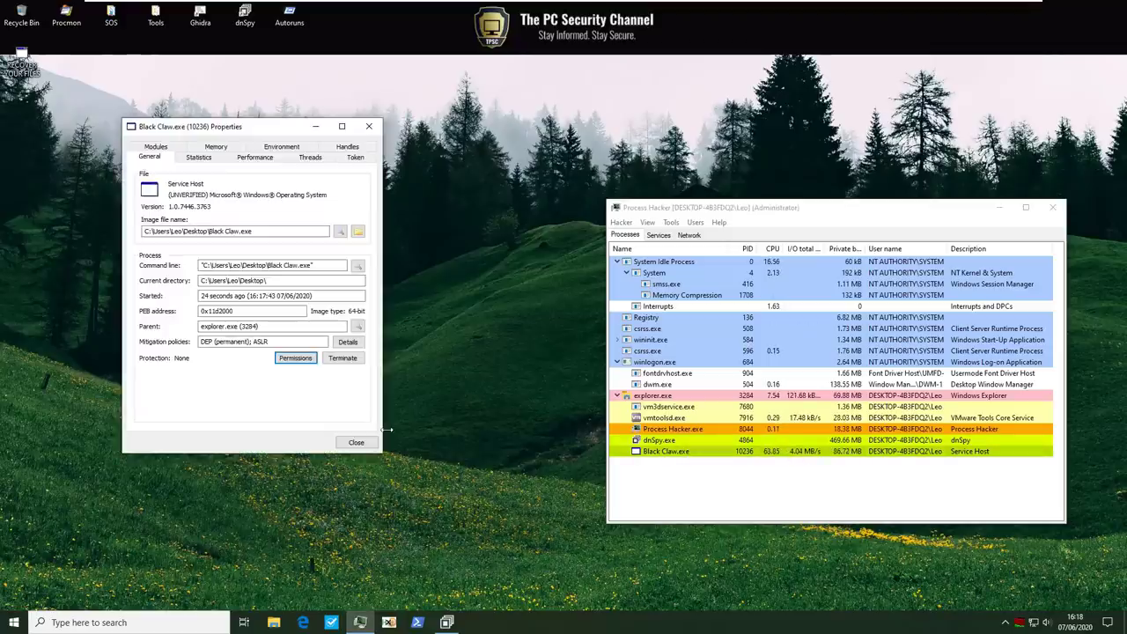
click(198, 155)
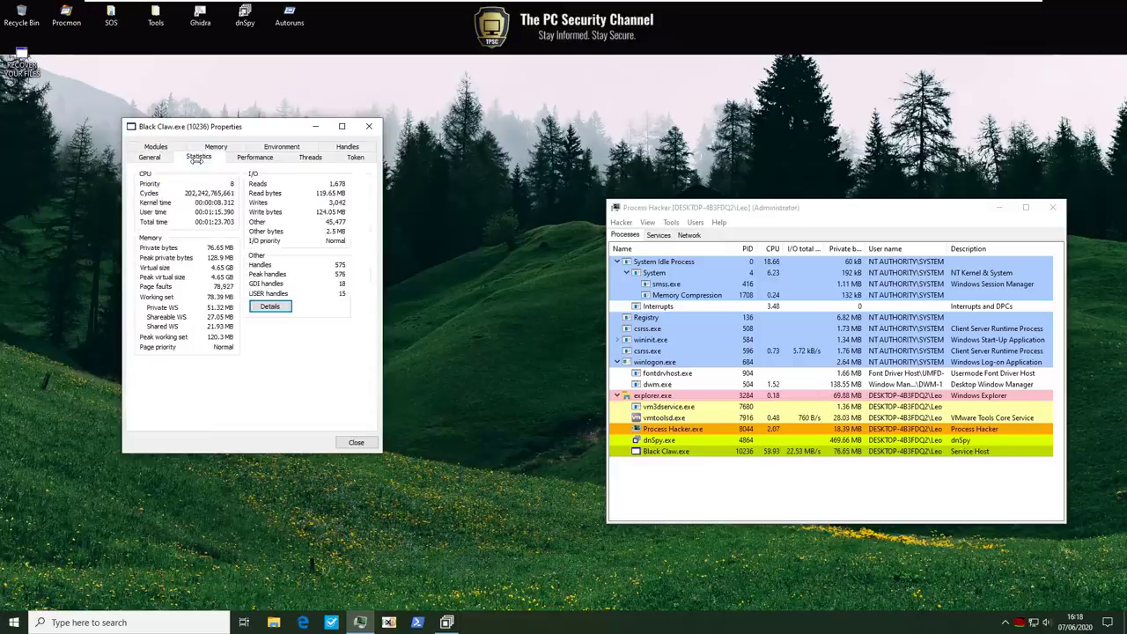
click(255, 157)
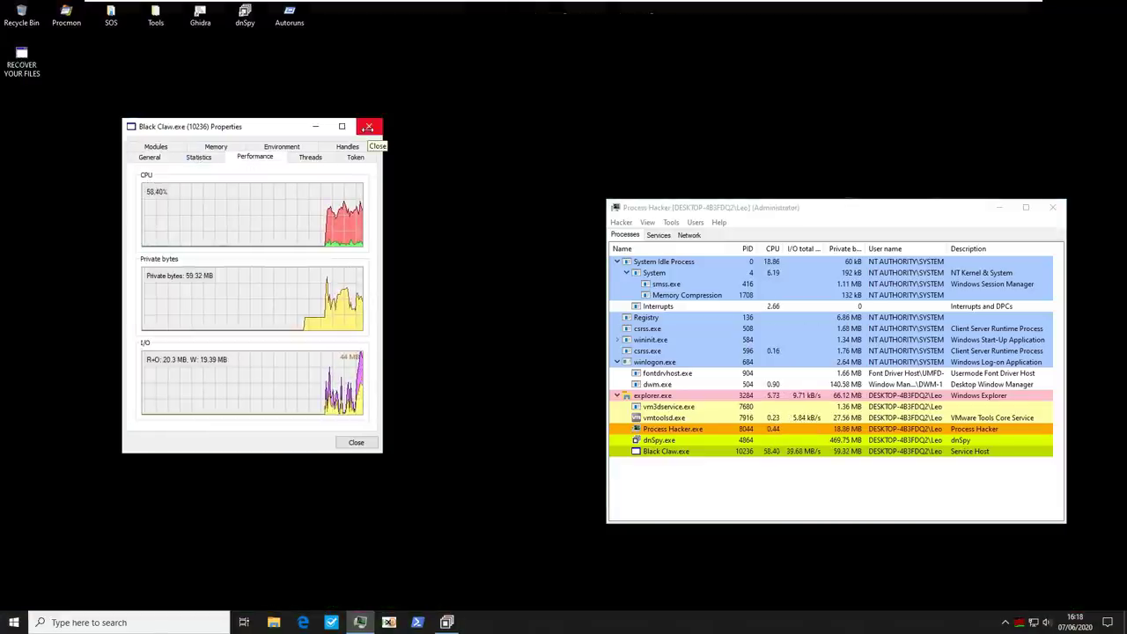
click(369, 127)
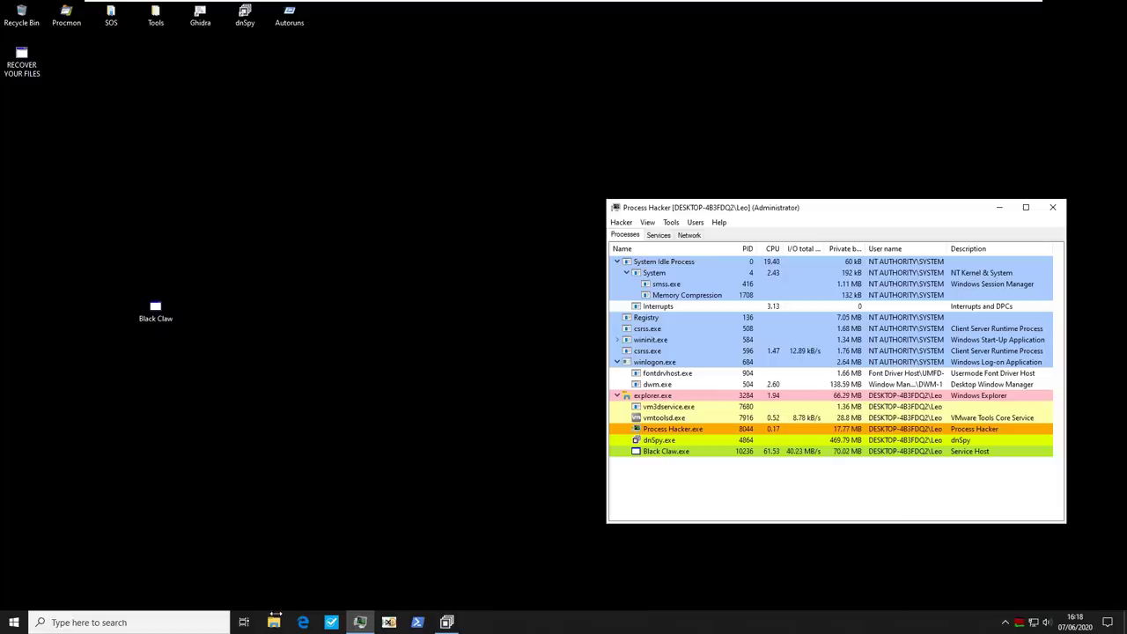
Open File Explorer and browse Documents, then Pictures, showing .bclaw files and ransom notes.
click(274, 622)
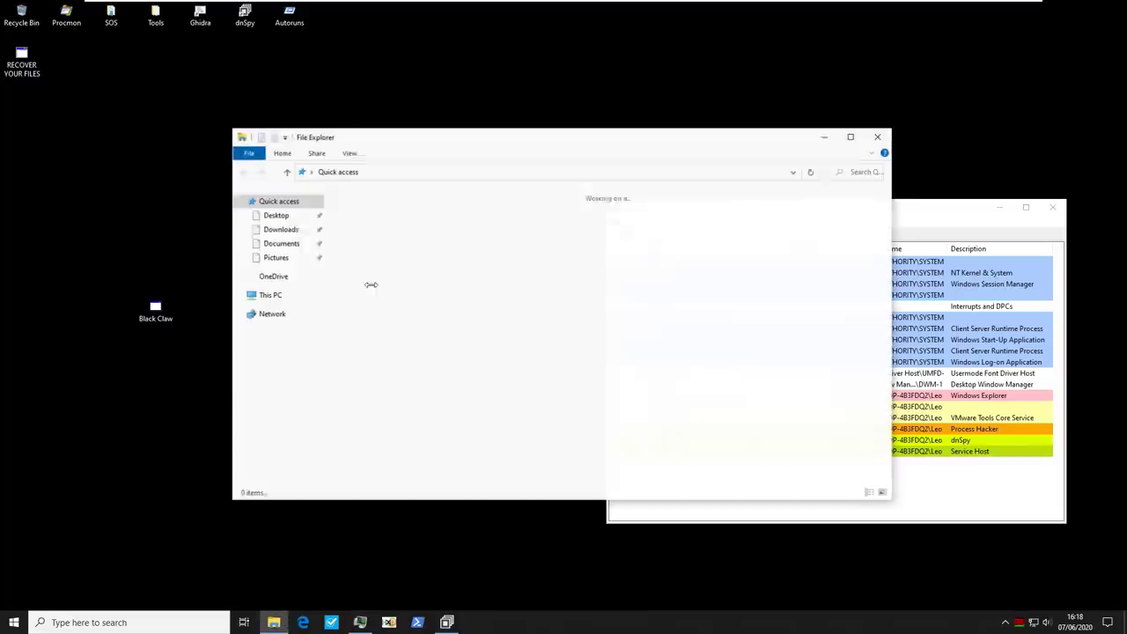
click(281, 243)
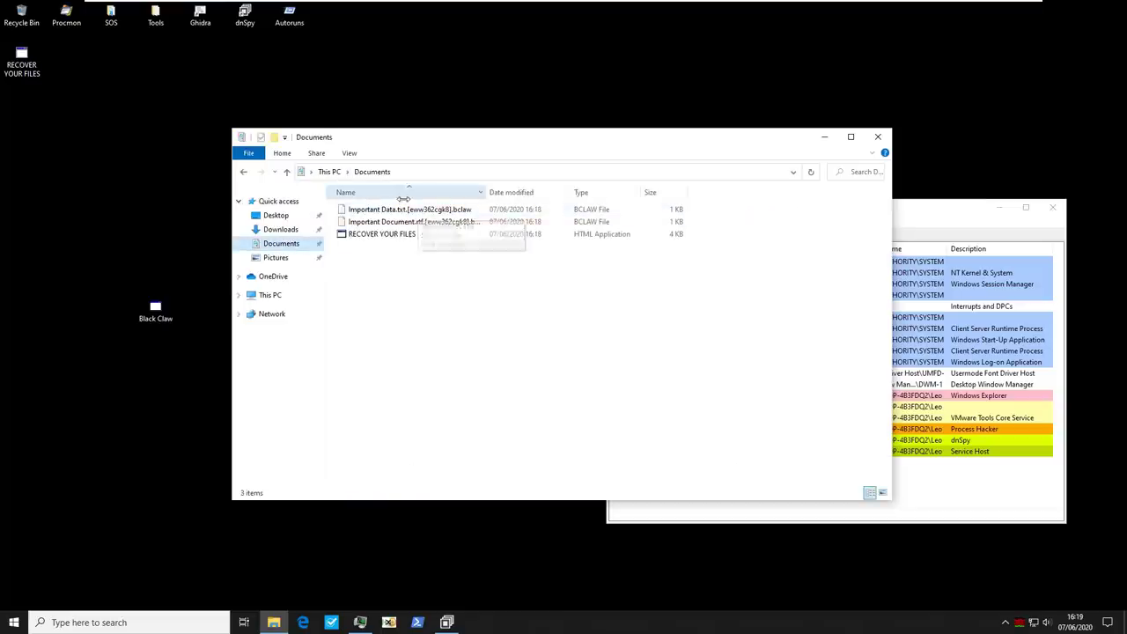
mouse_move(405, 210)
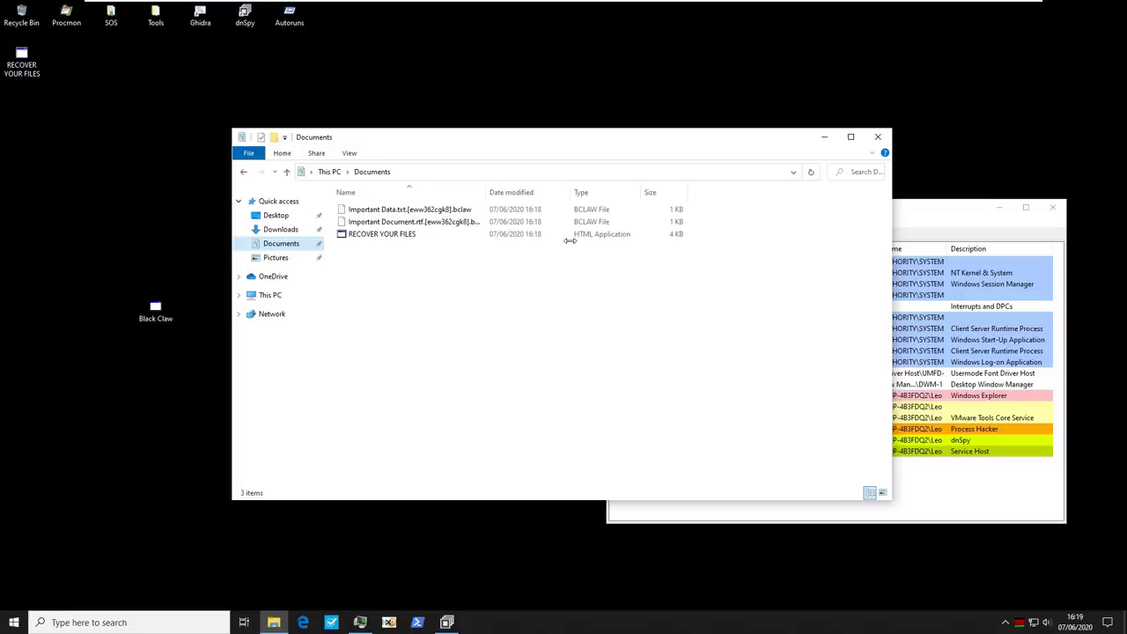
mouse_move(77, 105)
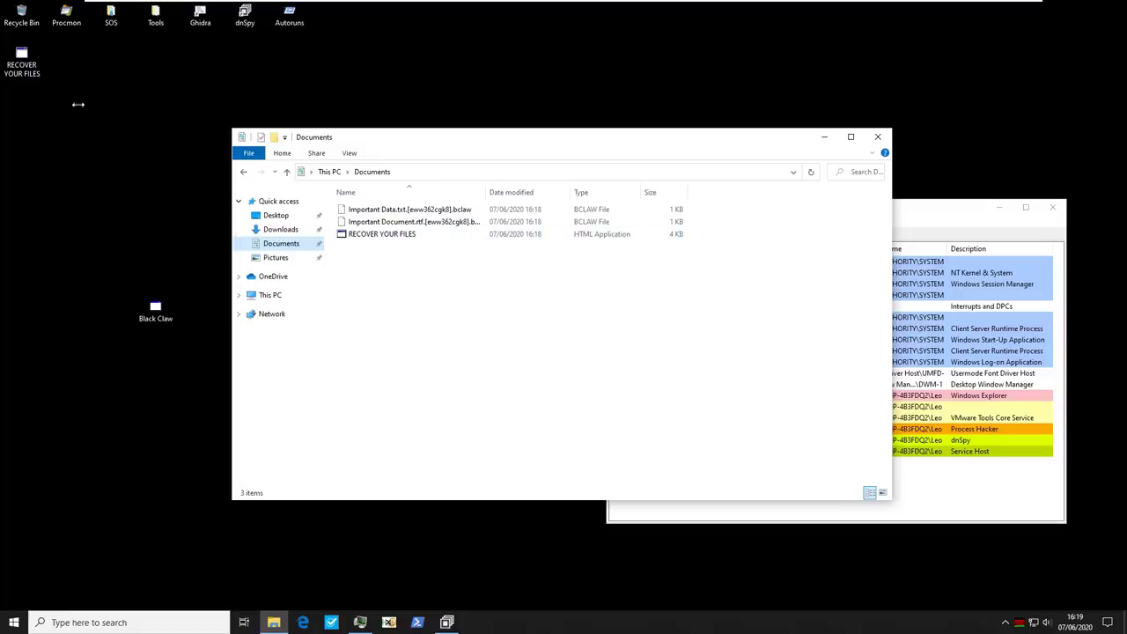
click(275, 257)
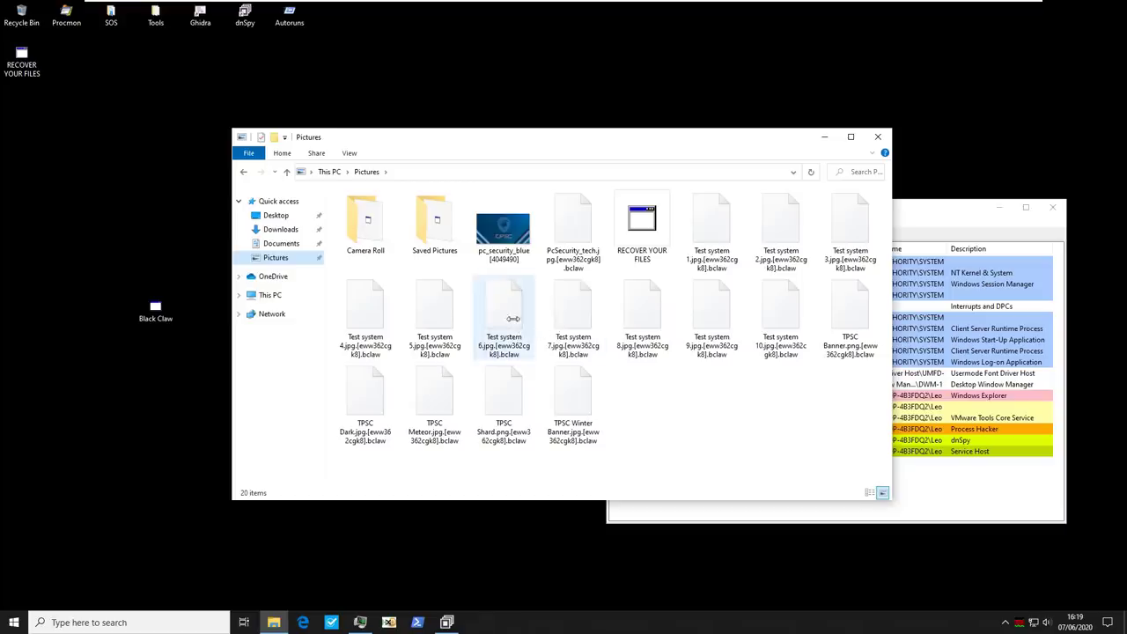
click(642, 225)
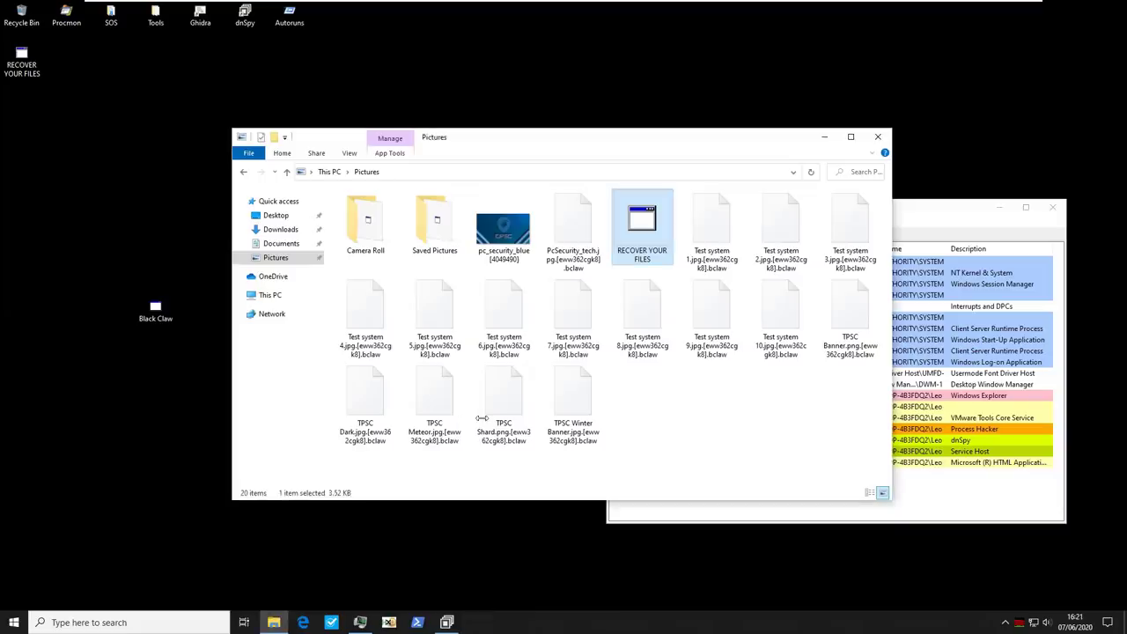
Rename Important Data.txt.[eww362cgk8].bclaw in Documents back to Important Data.txt.
click(573, 224)
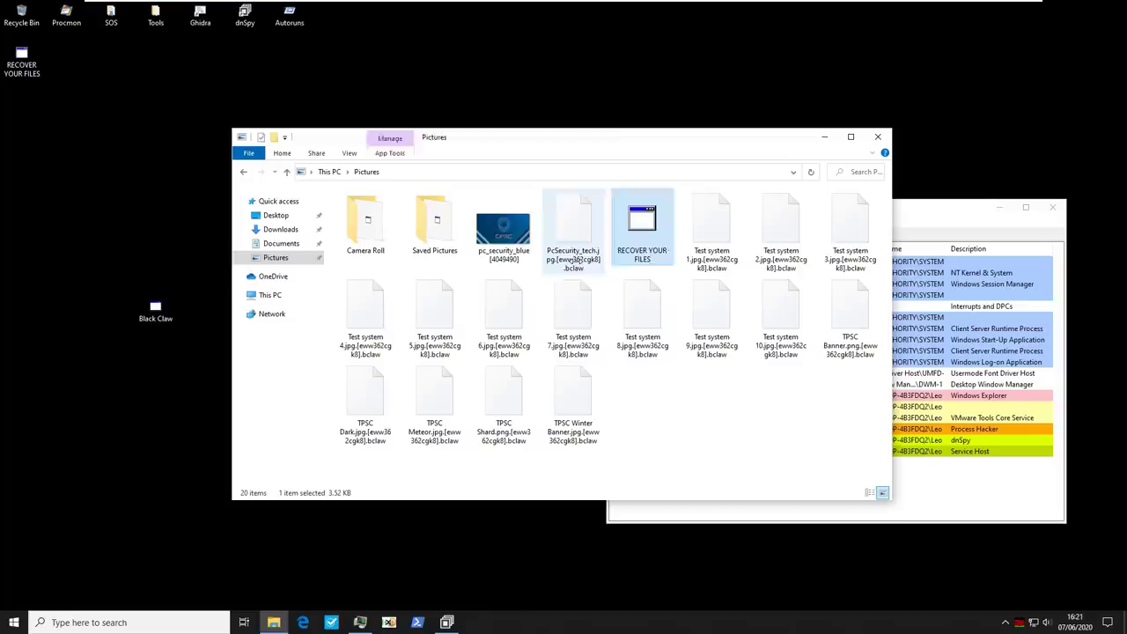
click(281, 243)
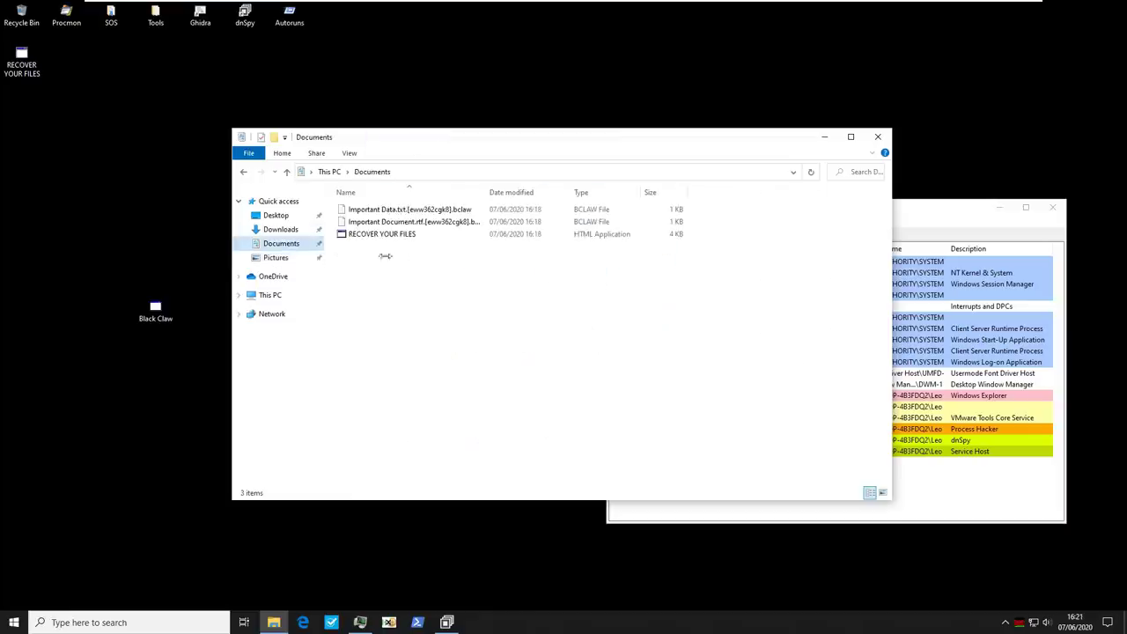
double_click(409, 209)
text(Important Data.txt)
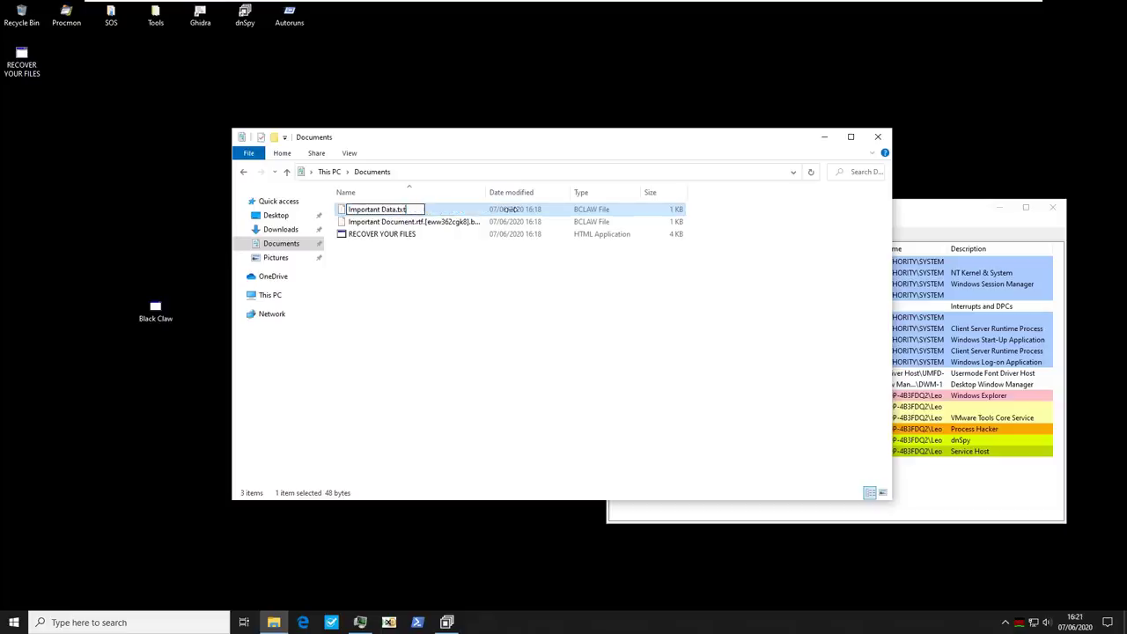
key(Return)
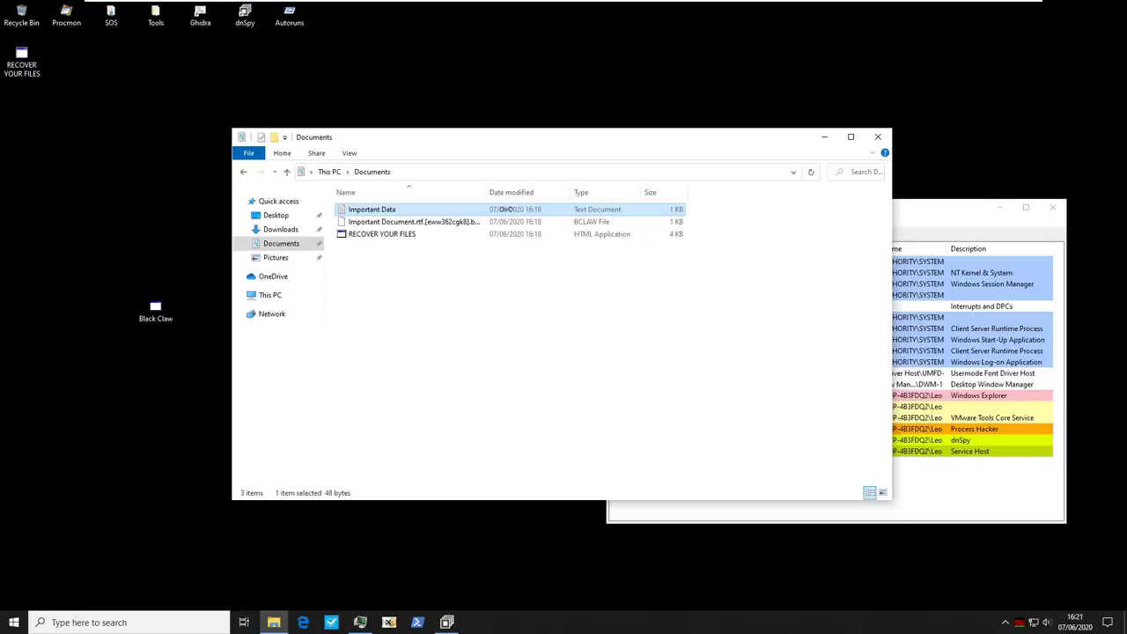
double_click(371, 208)
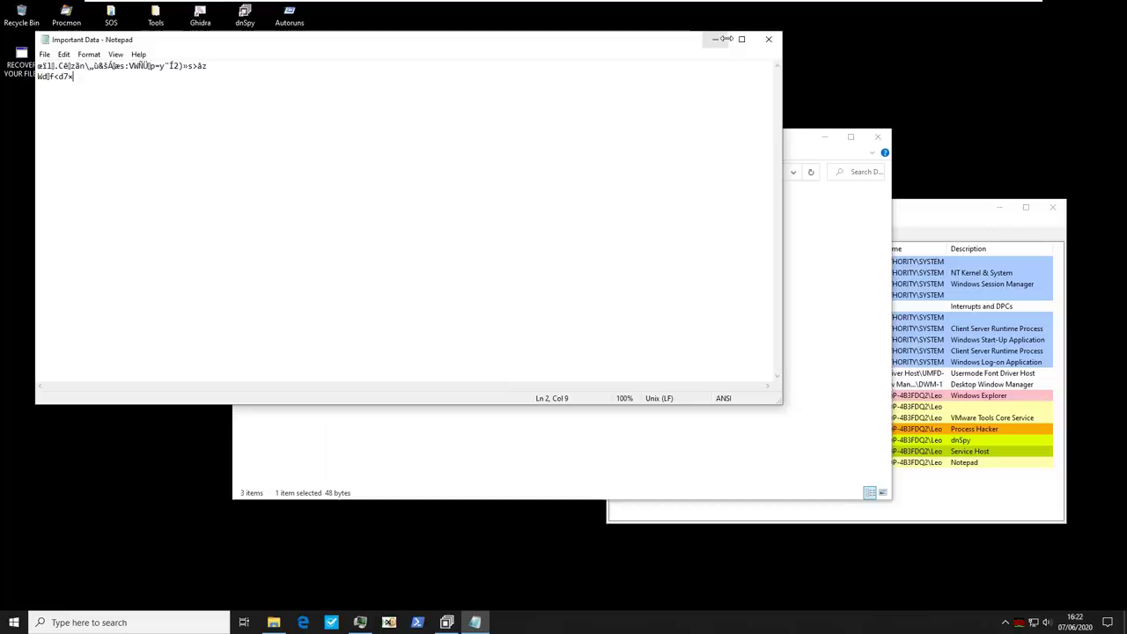
click(767, 39)
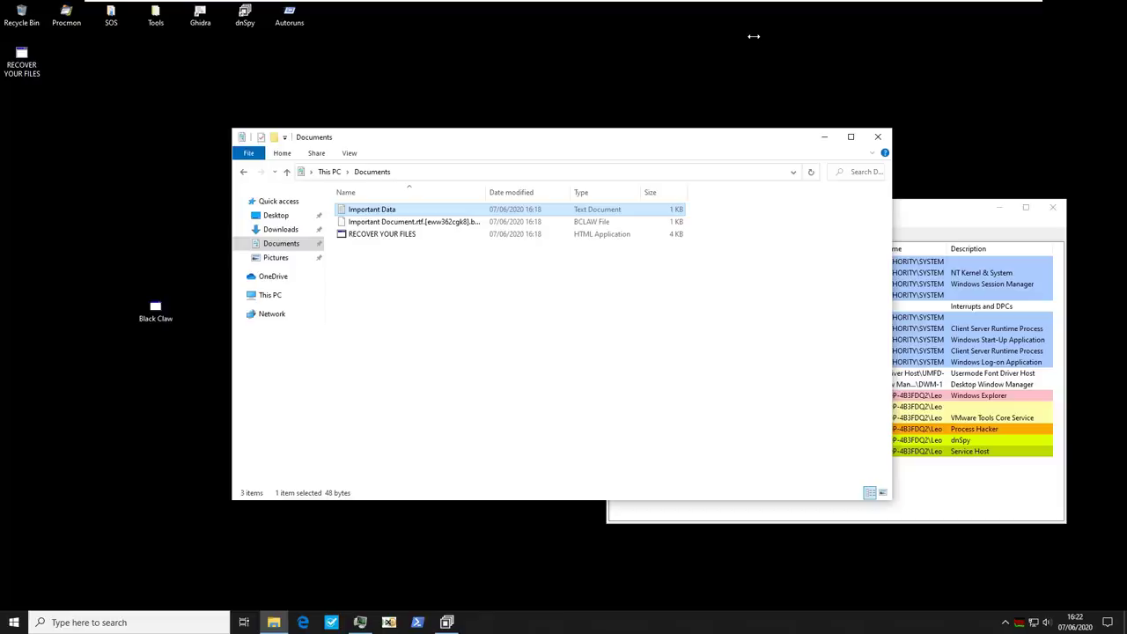
mouse_move(810, 96)
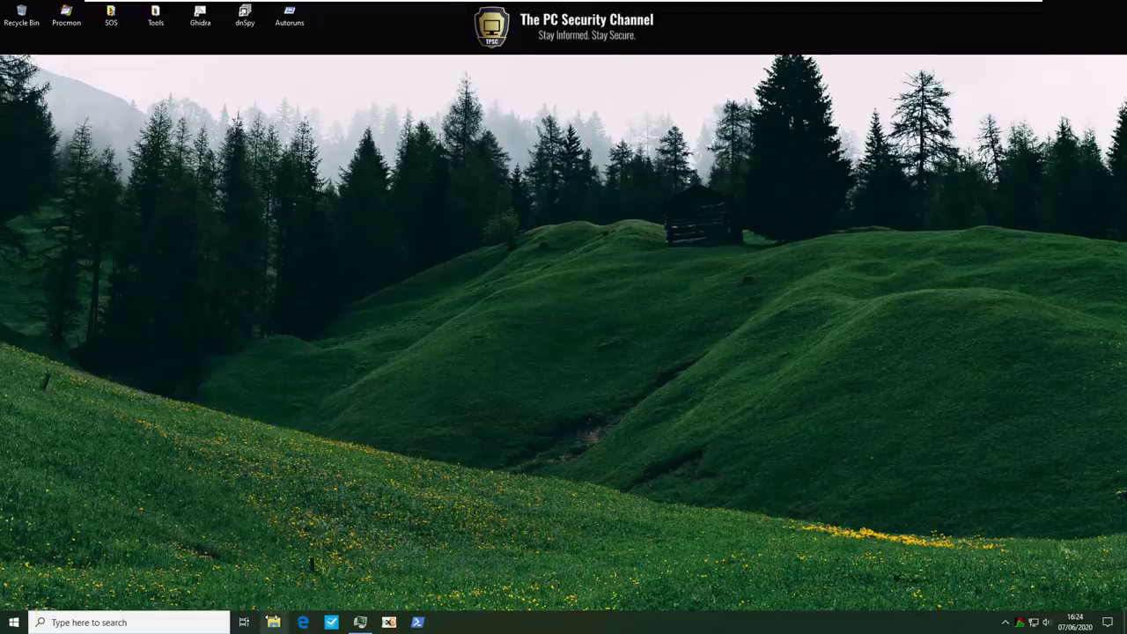
Open the shared drive and enter the TPSC Wallpapers folder of .bclaw images.
click(273, 622)
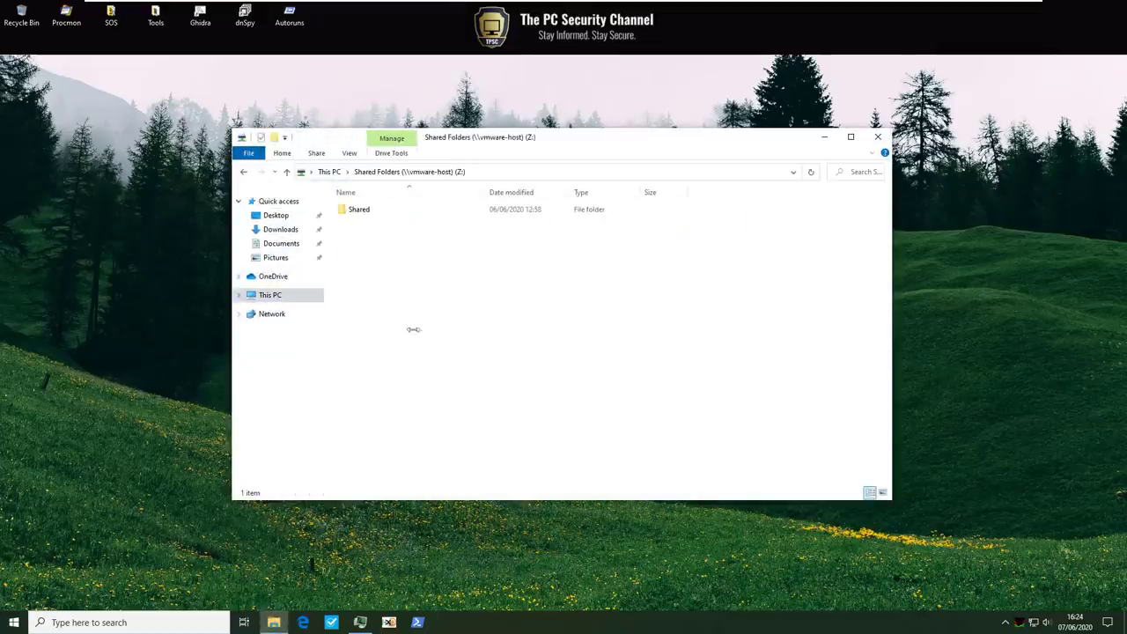
double_click(358, 208)
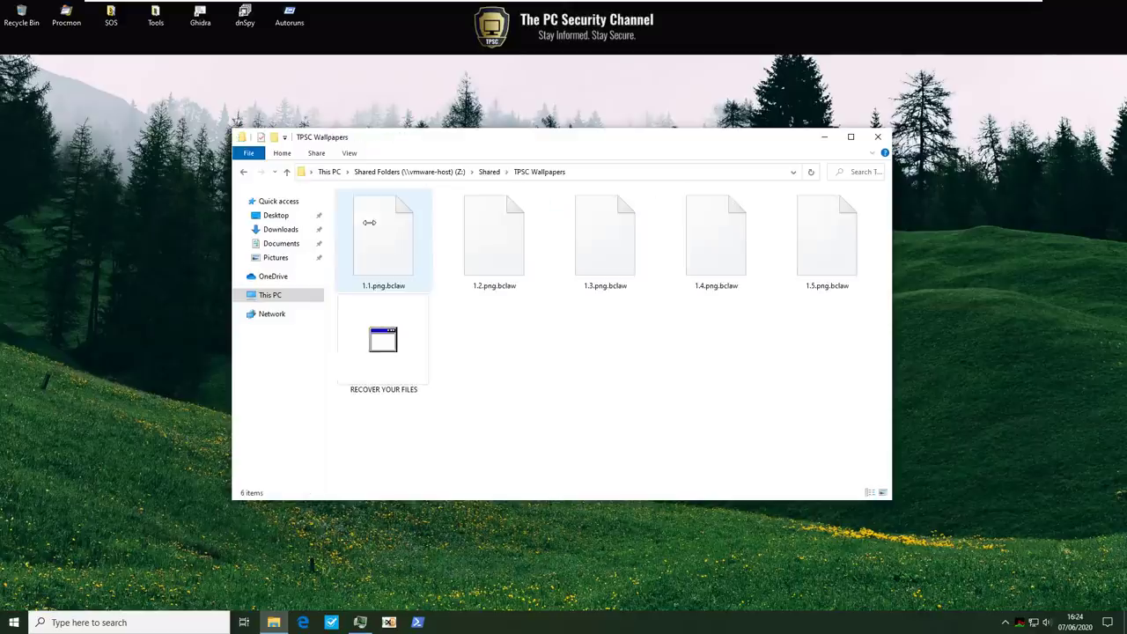